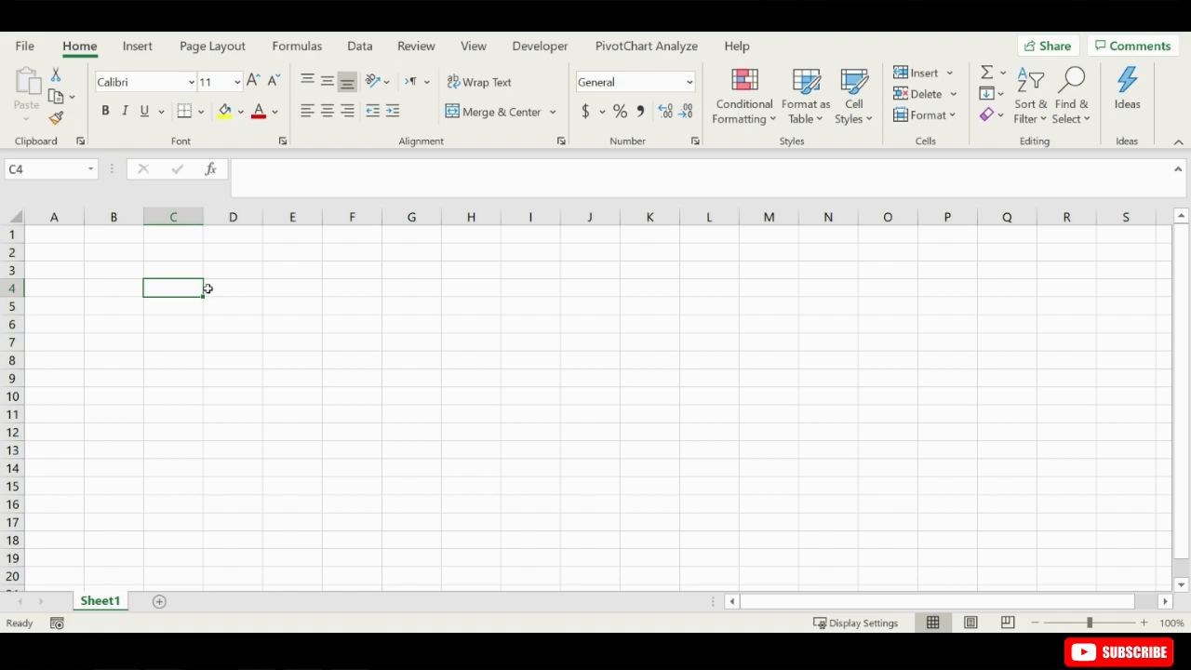
Step: Show the Insert tools on the ribbon
left_click(138, 45)
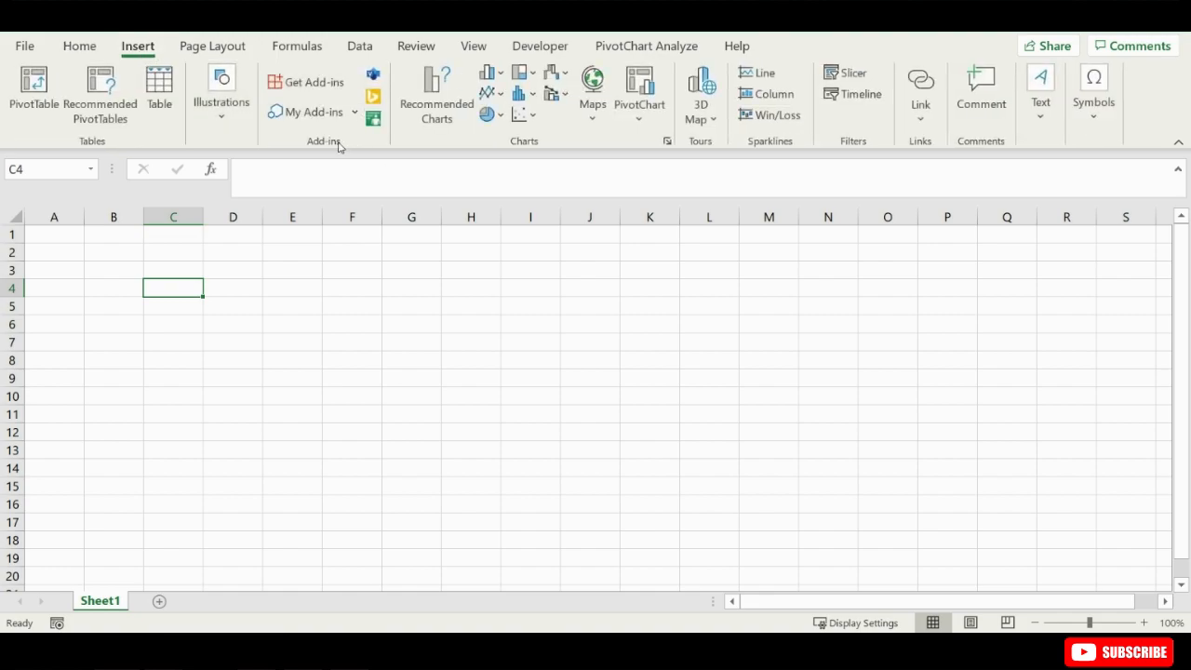
Step: Search the Office add-in store for 'qr' and add the QR4Office add-in
left_click(315, 82)
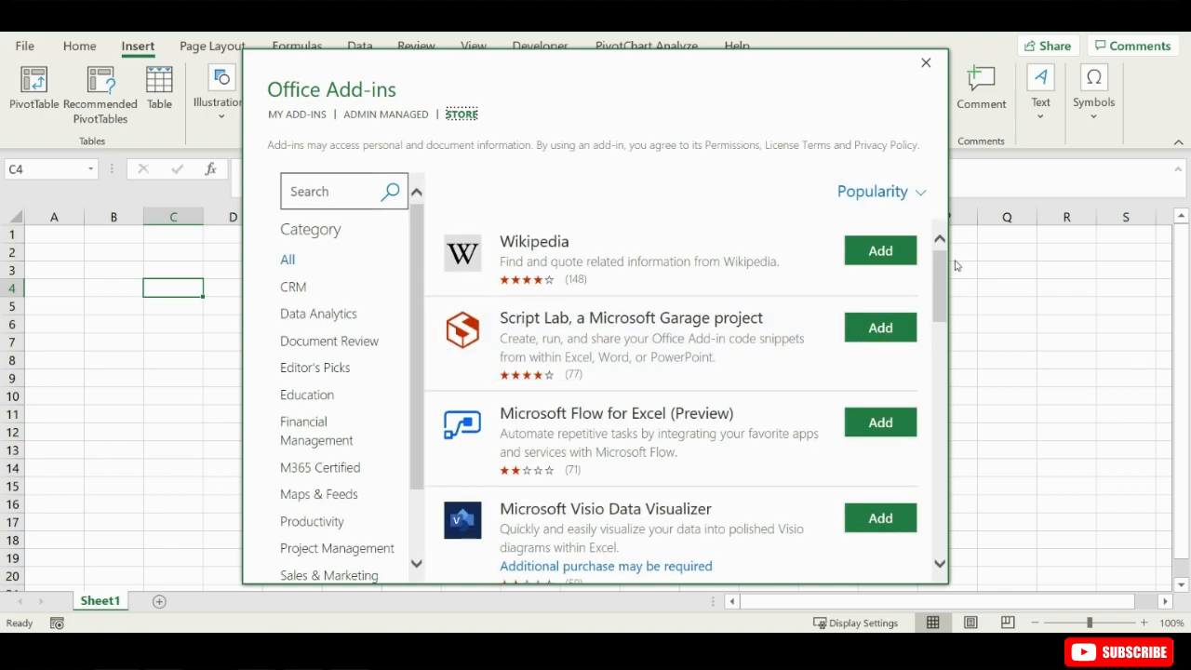
scroll("down", 3)
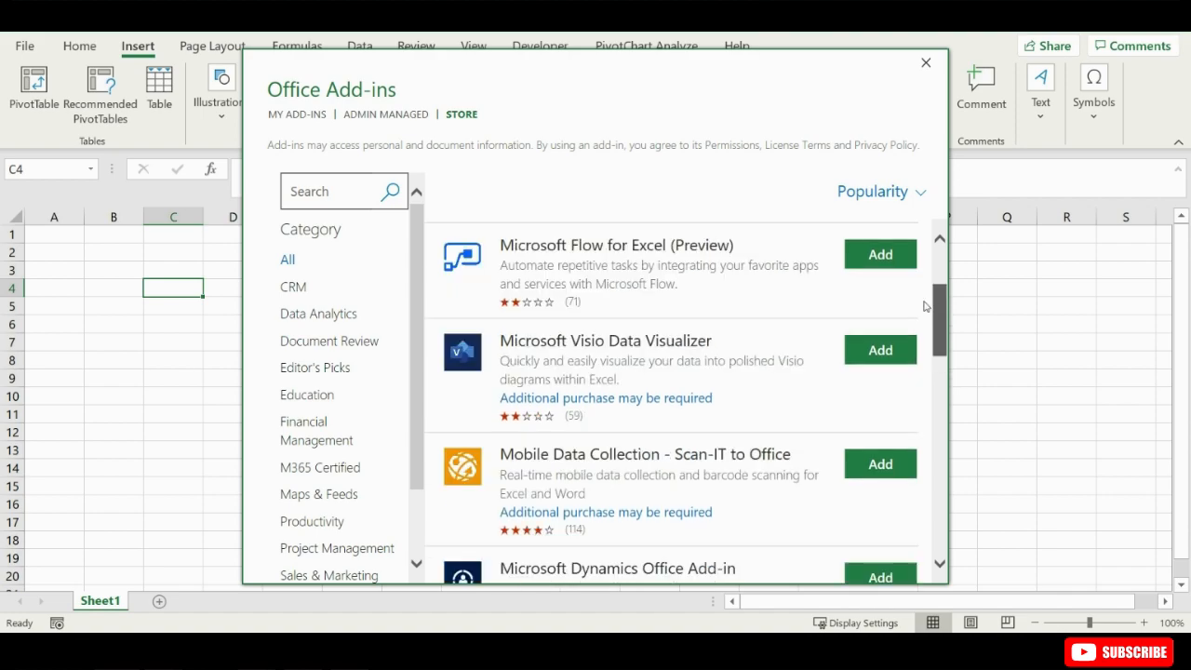
left_click(325, 190)
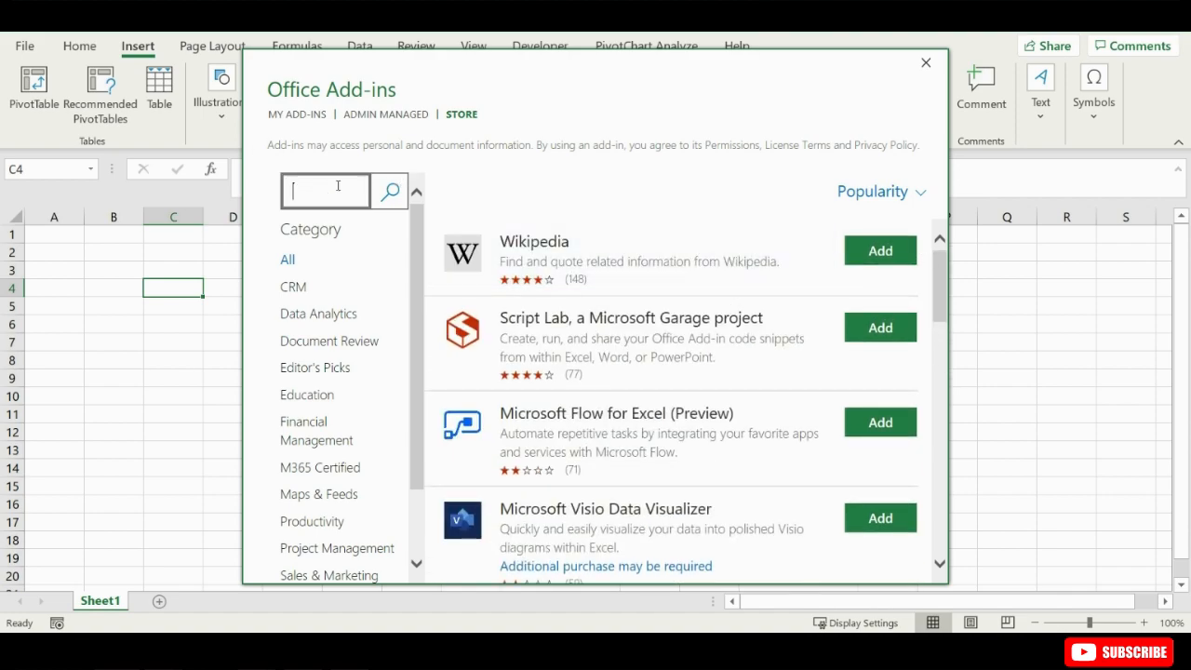
type("q")
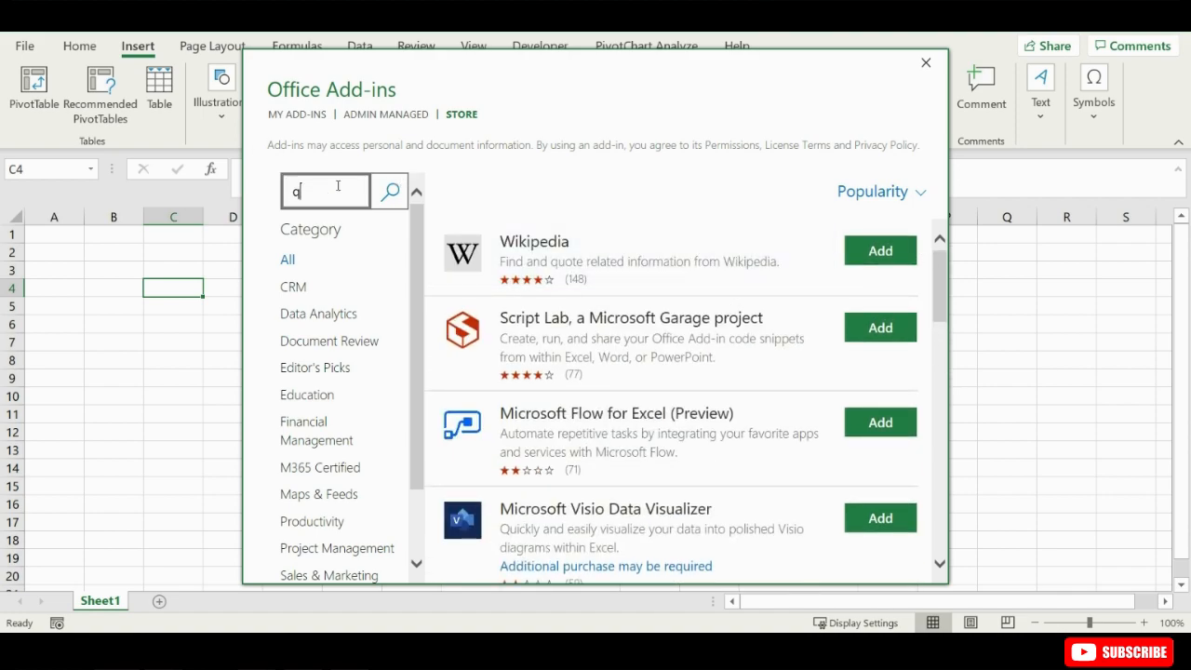
type("r")
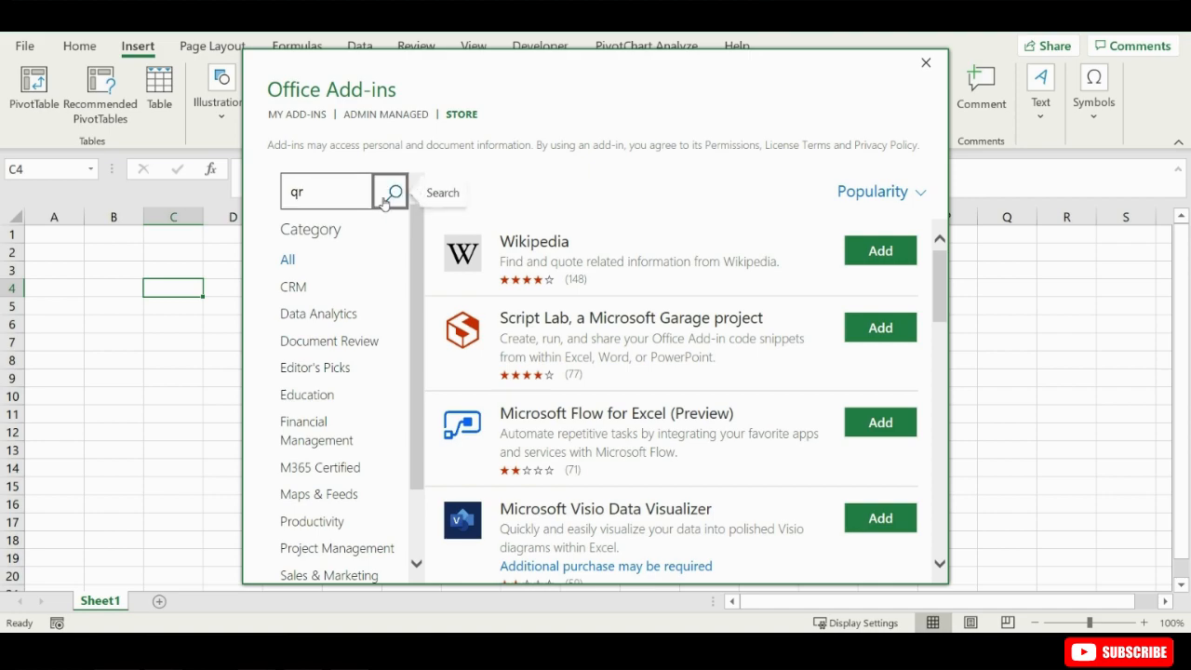
left_click(389, 192)
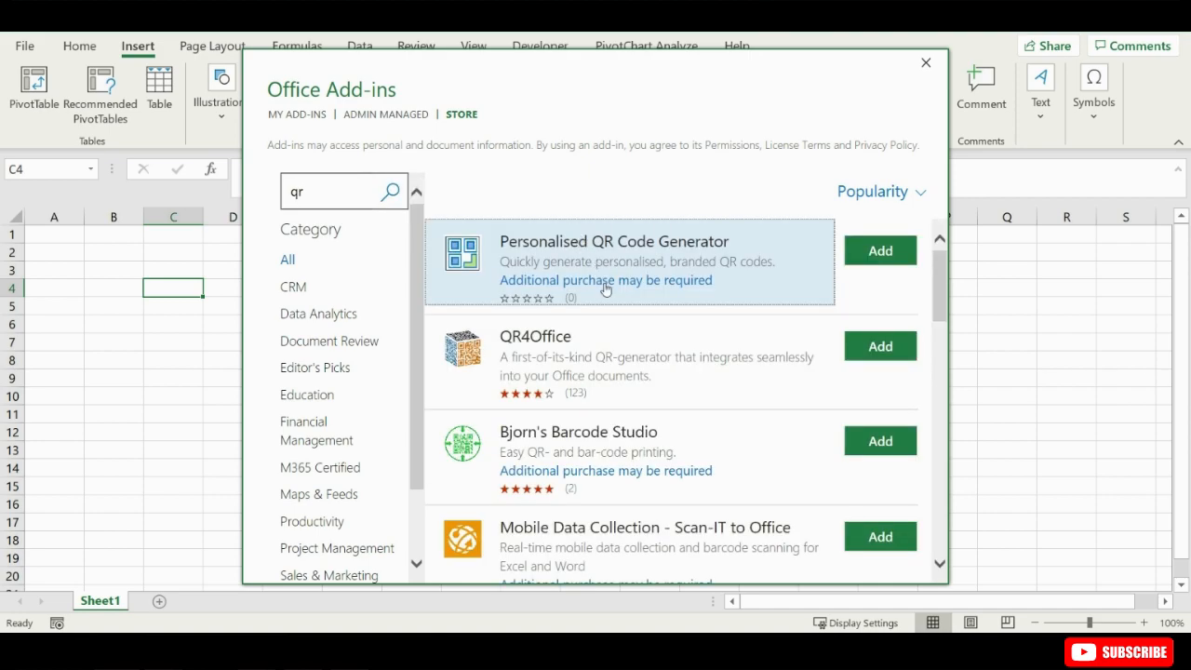
left_click(878, 344)
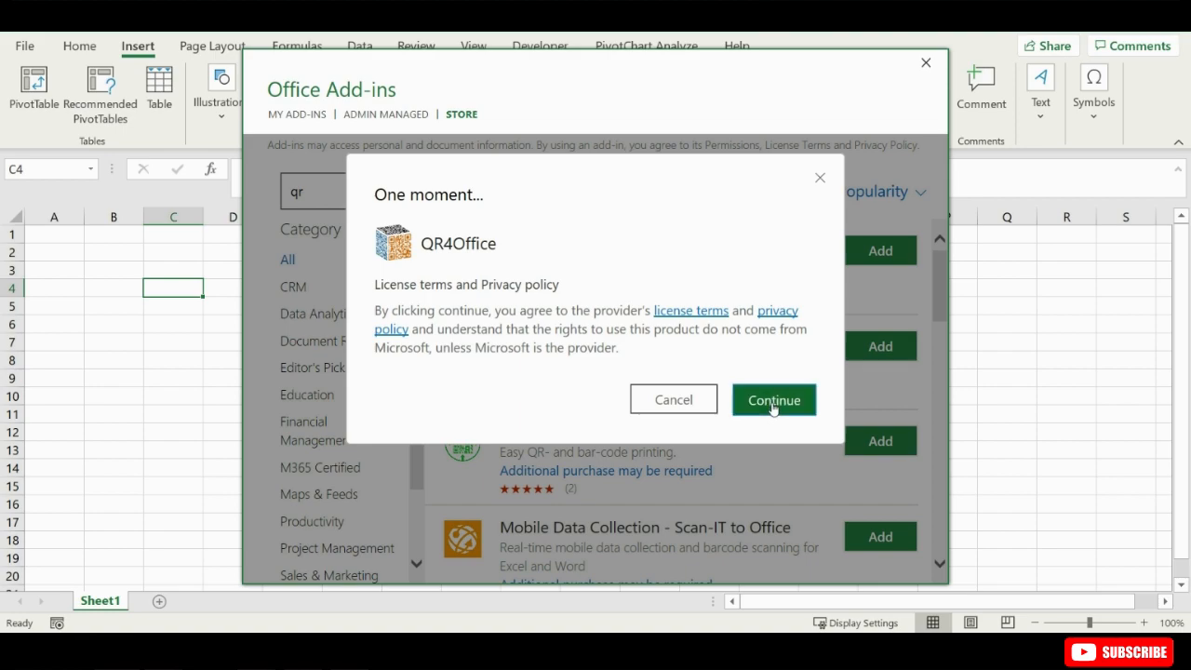
Step: Accept the license terms to install QR4Office and look through its pane
left_click(774, 399)
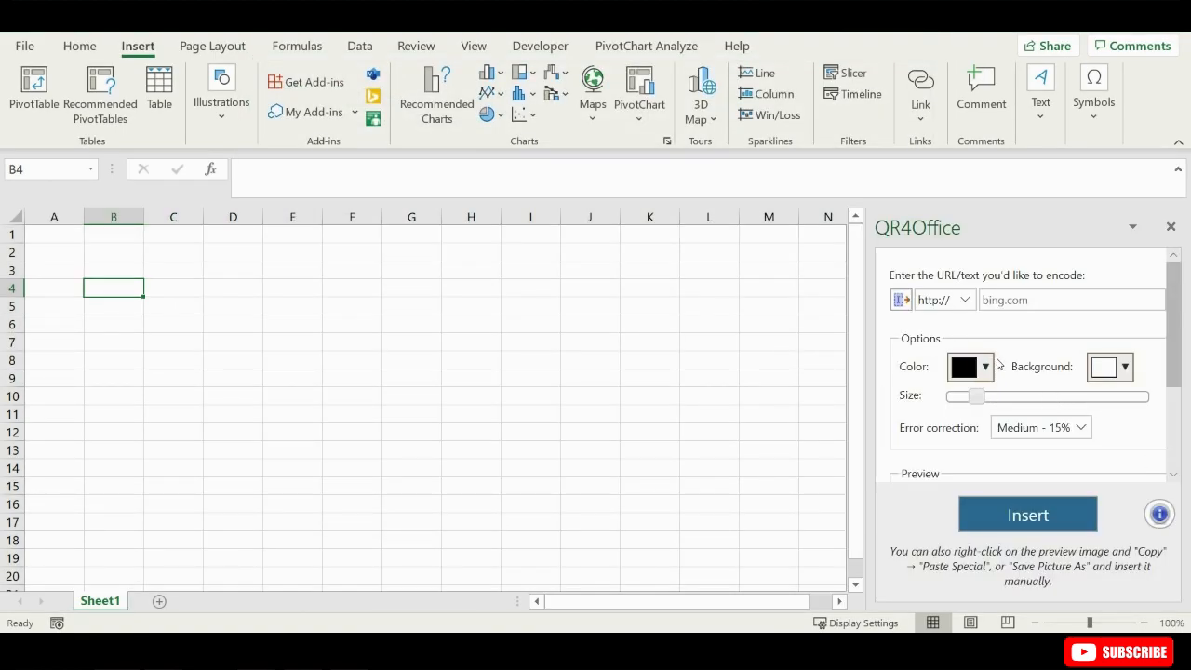
scroll("down", 3)
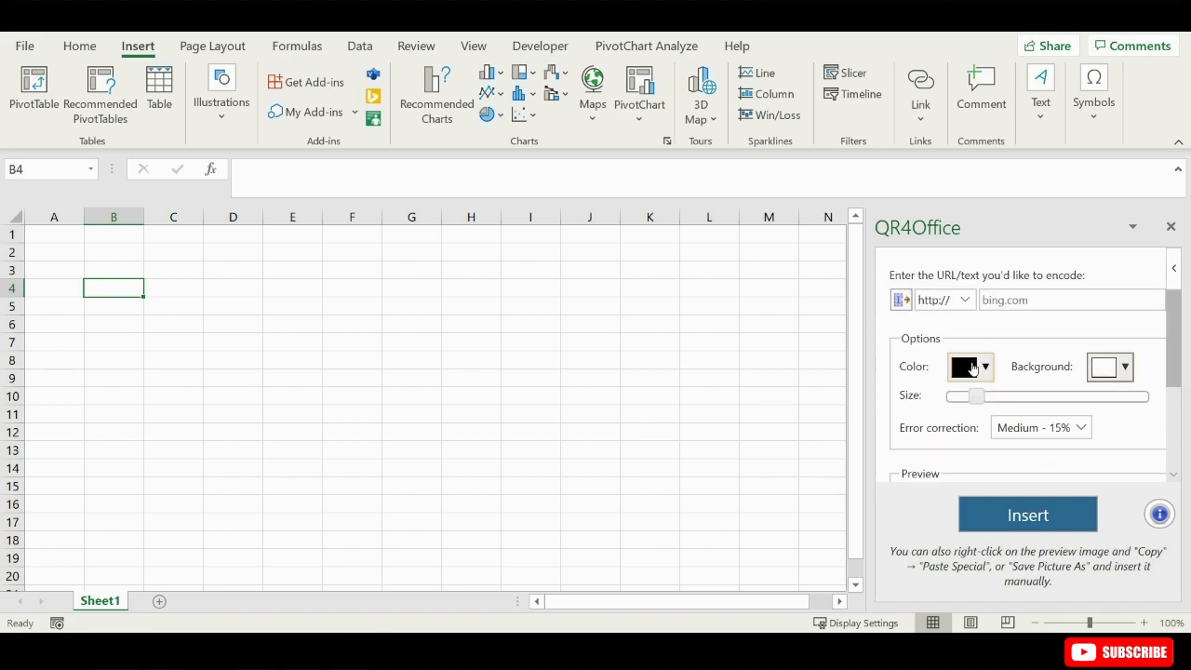
mouse_move(979, 335)
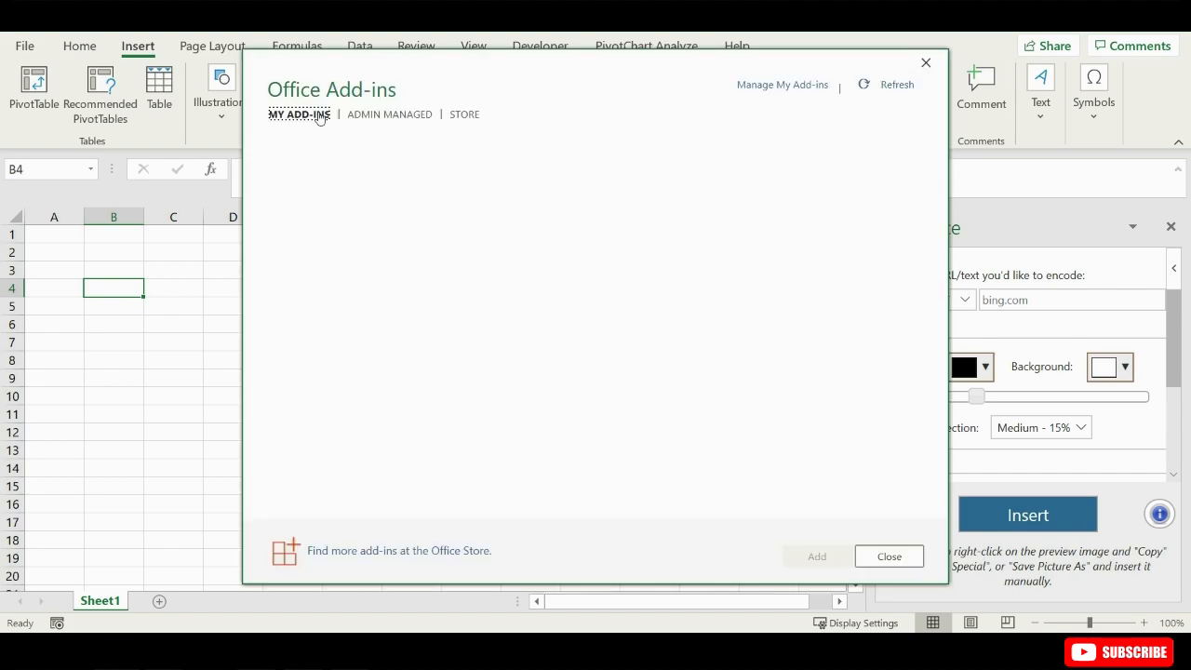
Step: Check the My Add-ins list for QR4Office and close that window
left_click(297, 113)
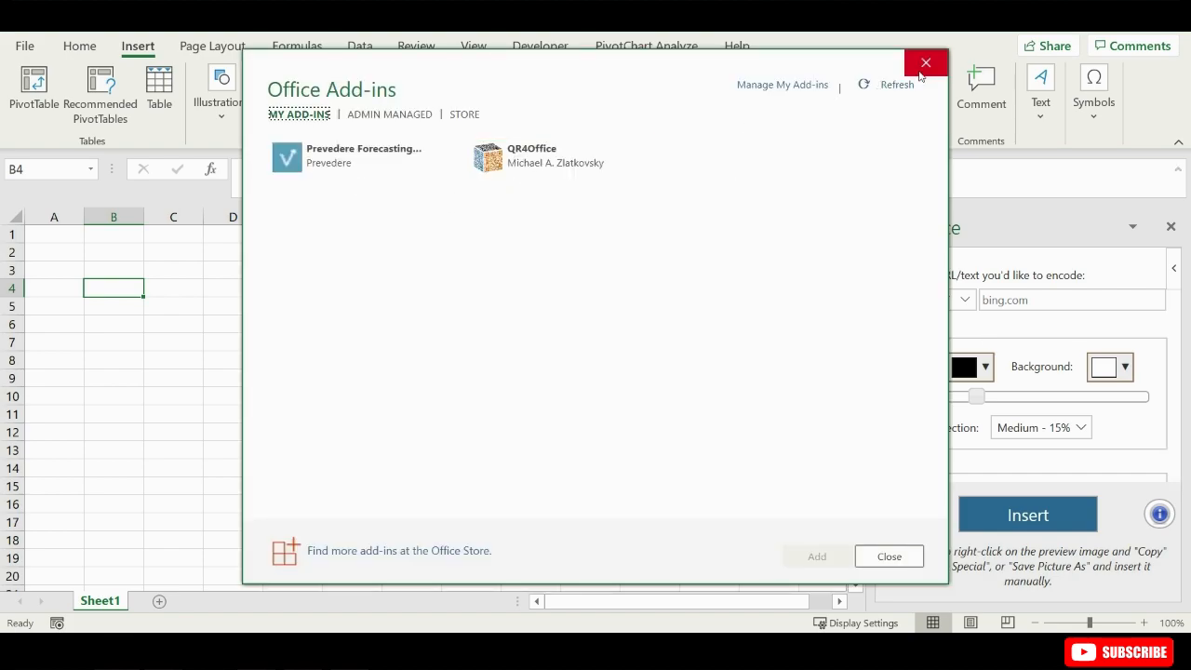
left_click(925, 63)
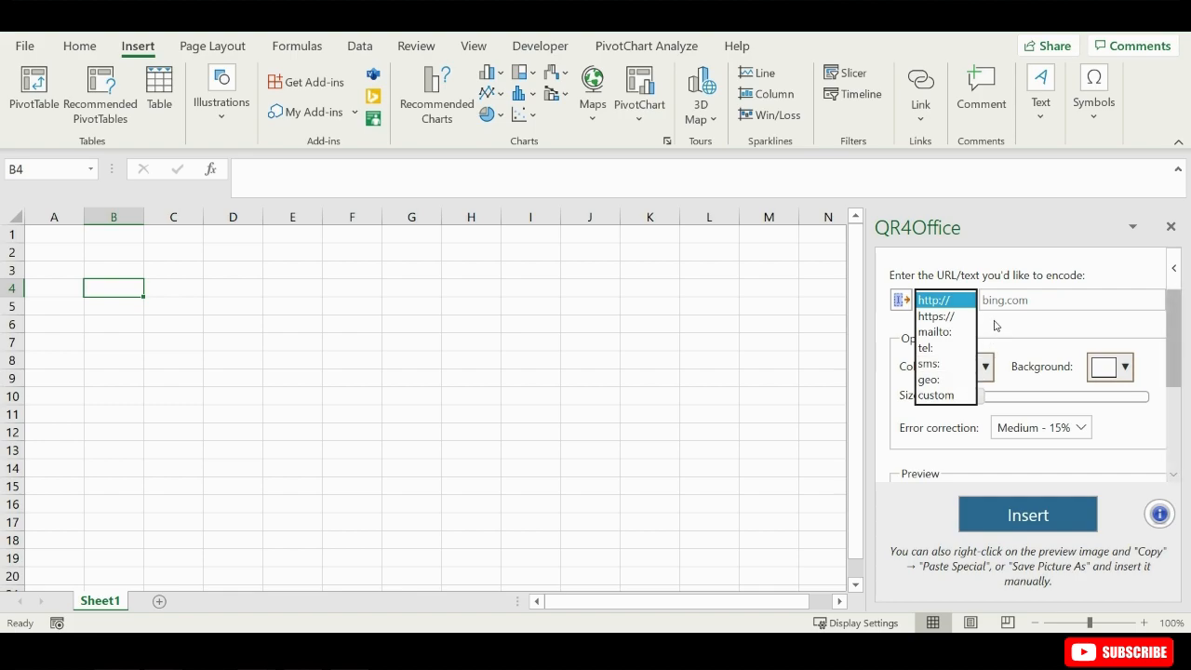
left_click(934, 300)
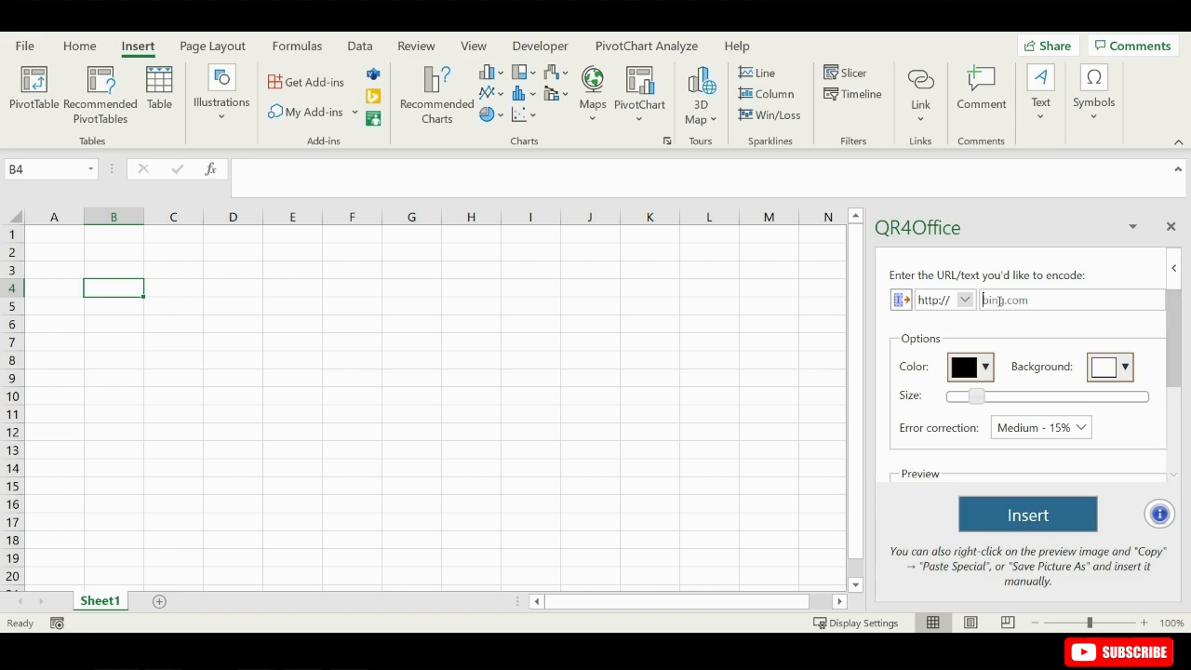
type("https://www.youtube.com/channel/UCEKoQRuDTT8qO9QzyqfEwQQ")
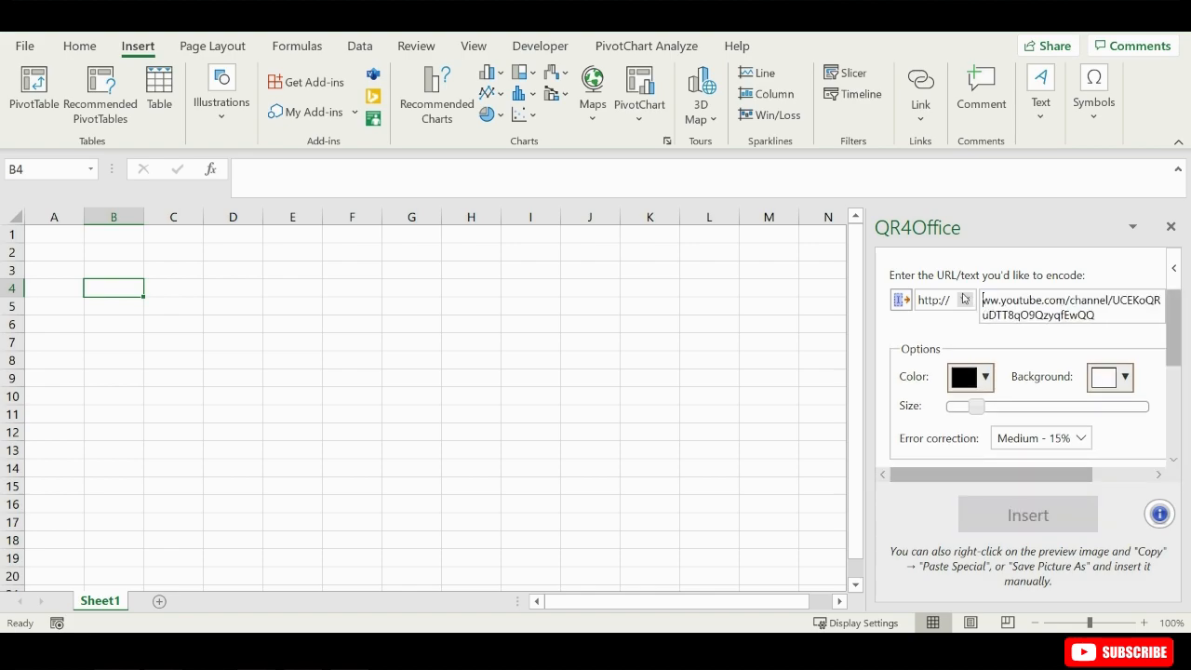
left_click(984, 376)
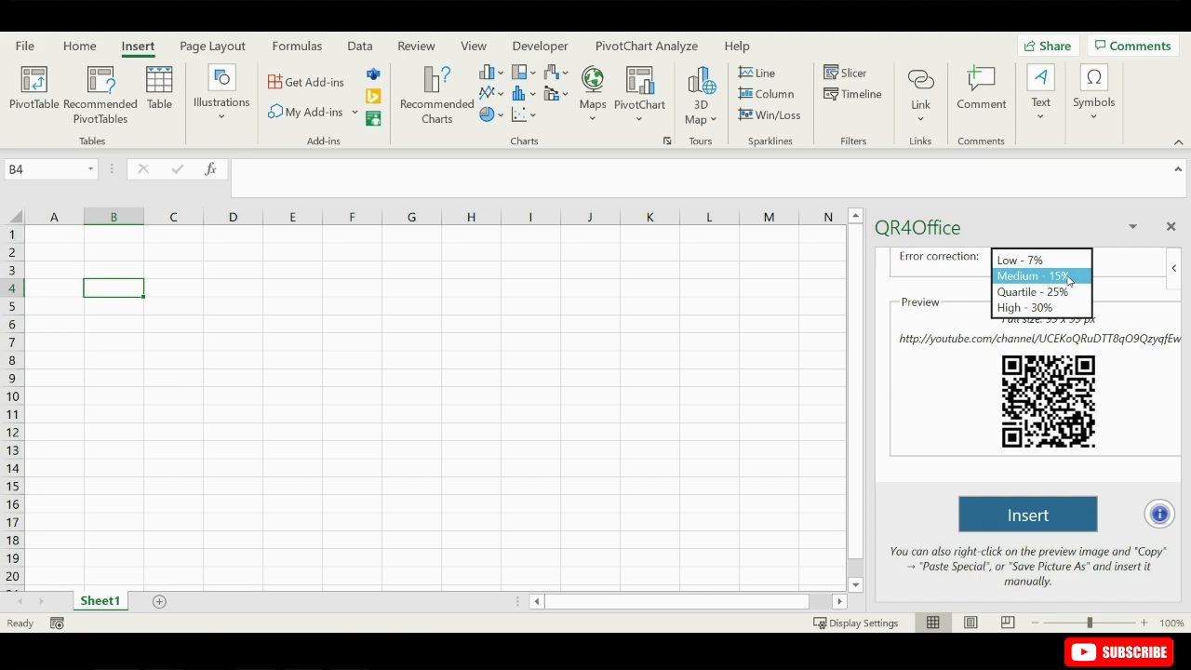
Step: Insert the QR code with Medium 15% error correction on Sheet1 and add Sheet2
left_click(1035, 275)
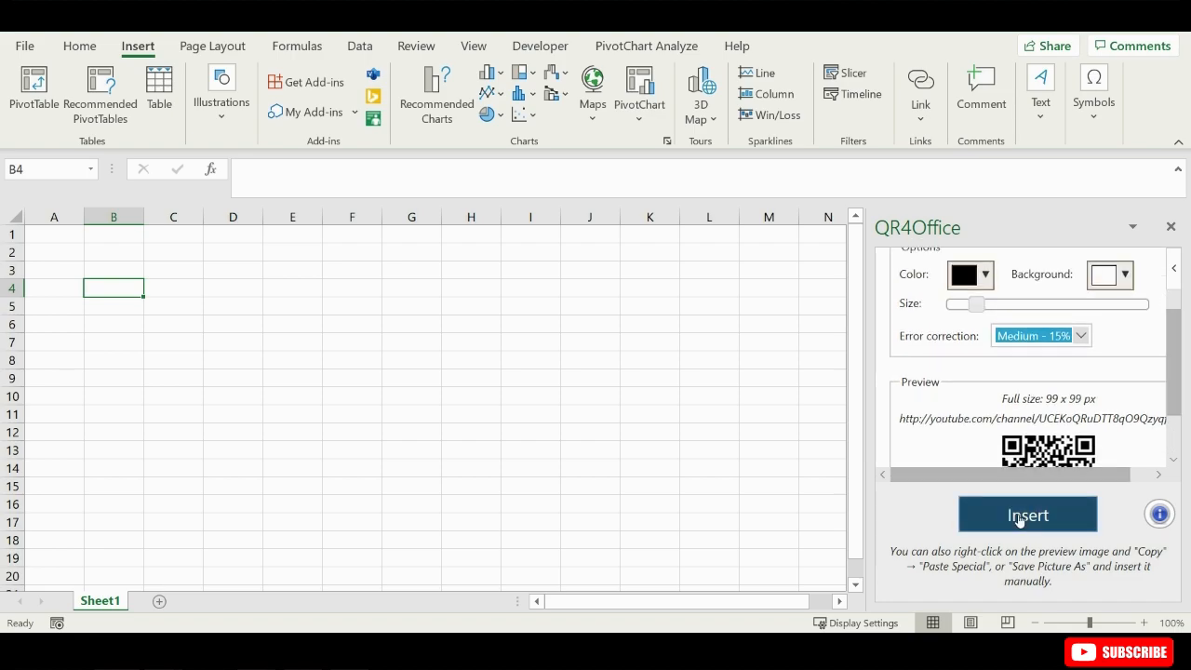
left_click(1027, 513)
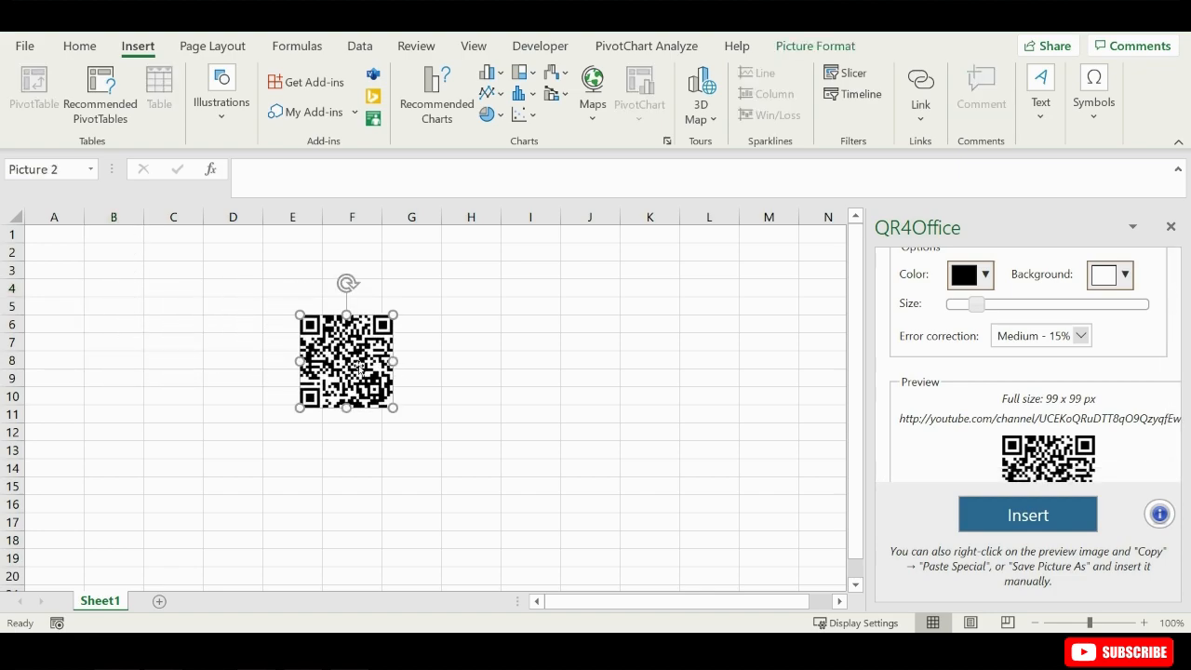
left_click(154, 599)
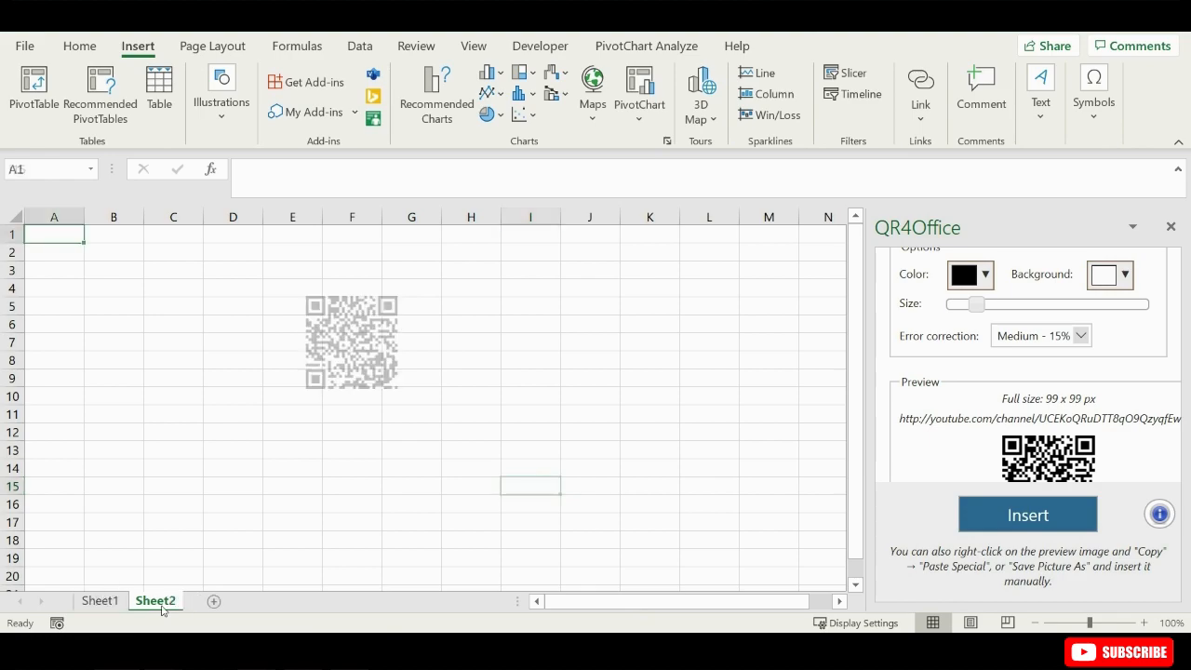
Step: Close the QR4Office pane and select cell C3 on Sheet2
left_click(1171, 227)
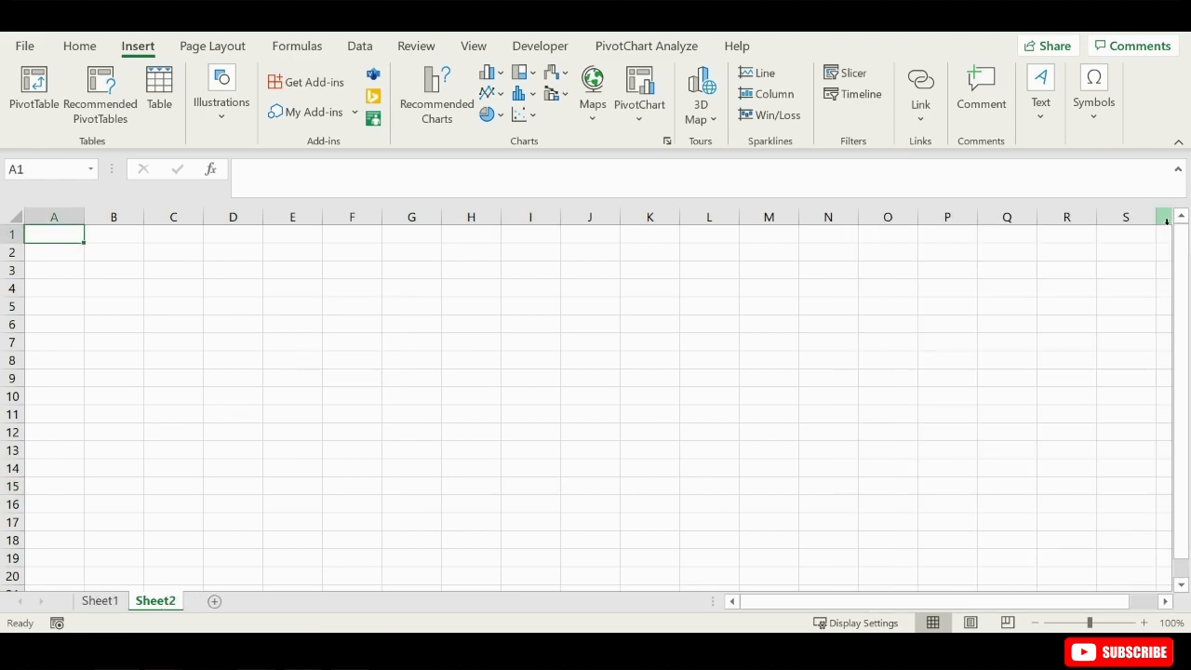
left_click(173, 270)
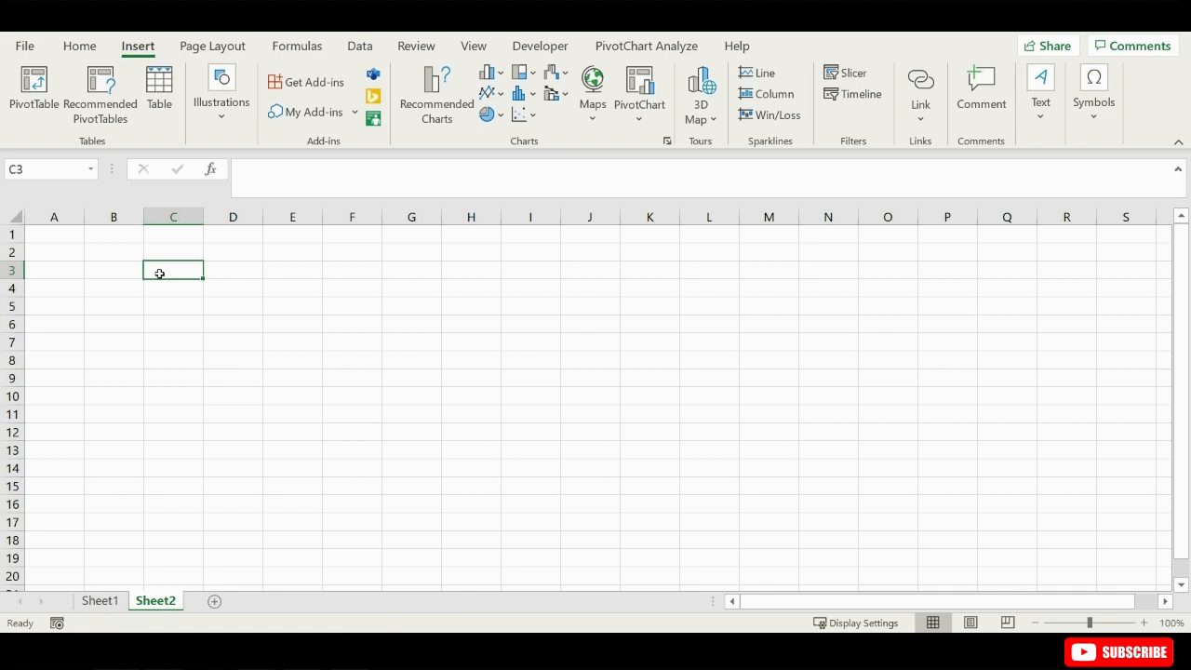
mouse_move(259, 315)
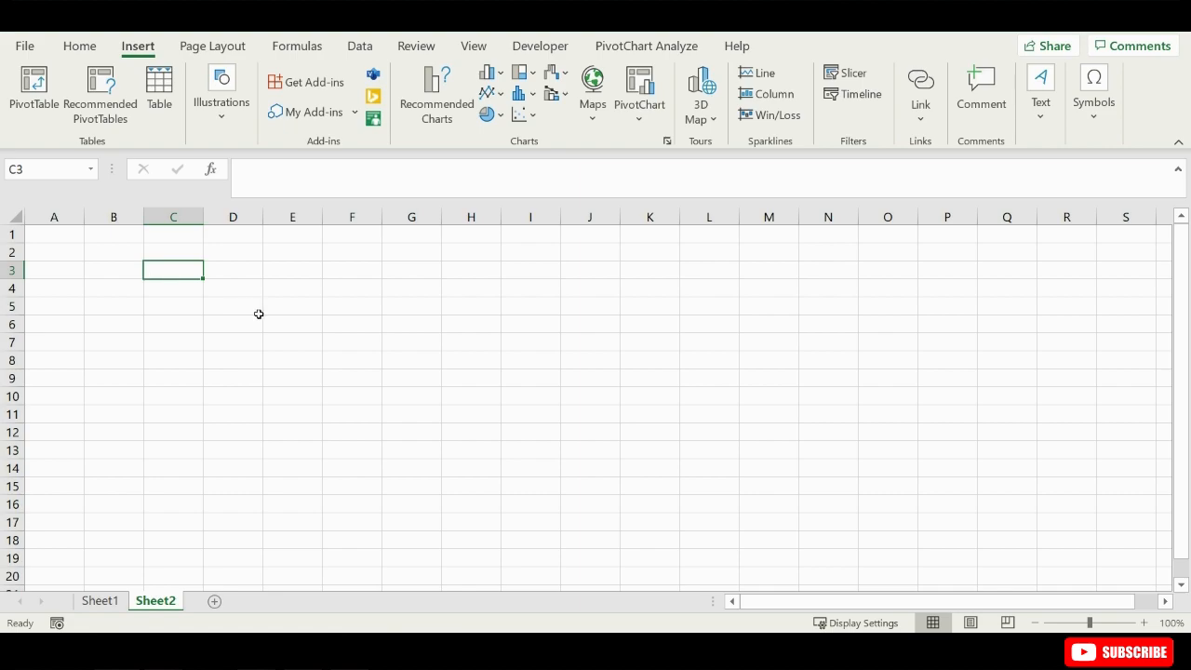
mouse_move(271, 313)
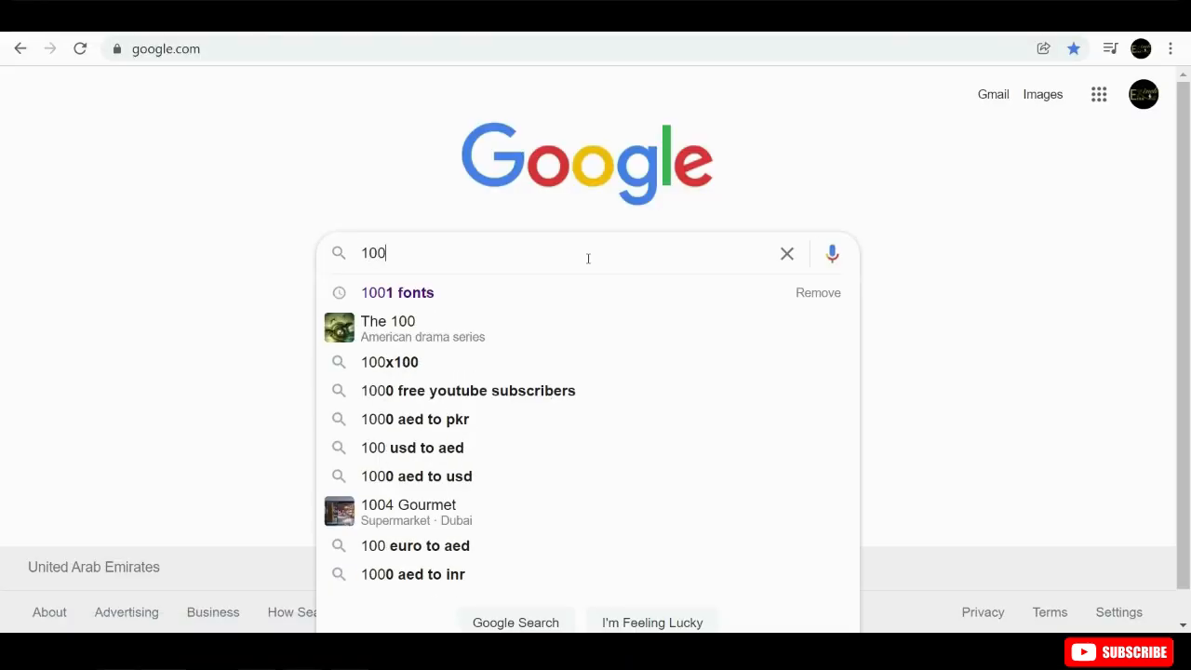
Step: Download the IDAHC39M Code 39 Barcode font from 1001fonts and open its zip
left_click(396, 292)
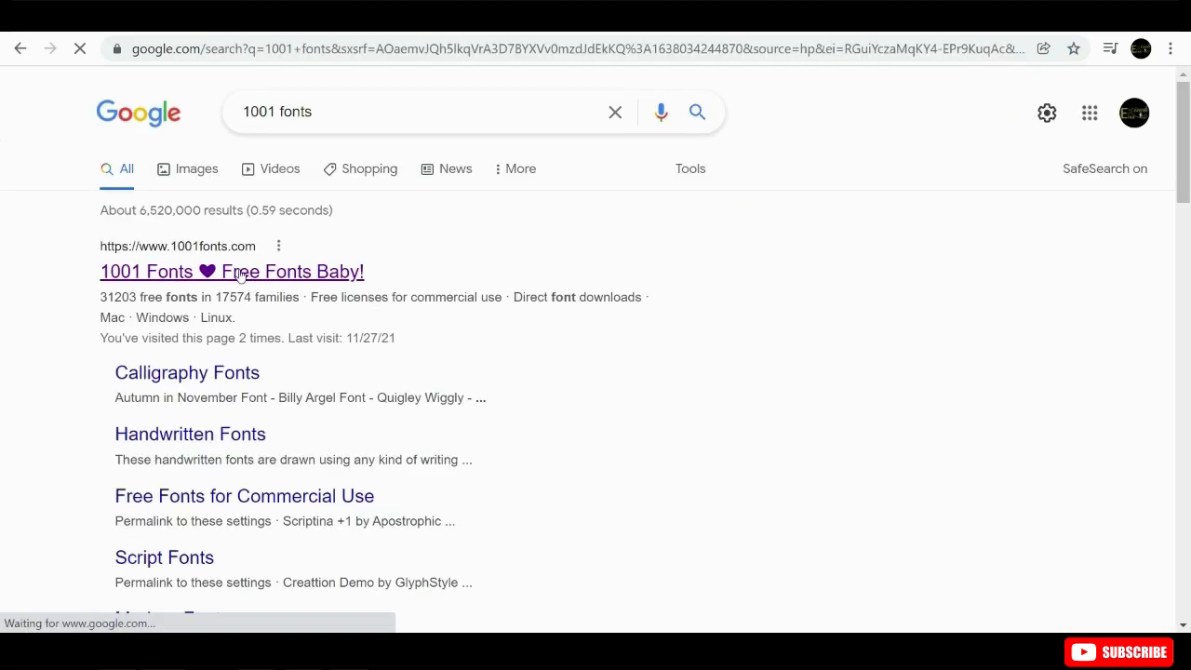
left_click(231, 272)
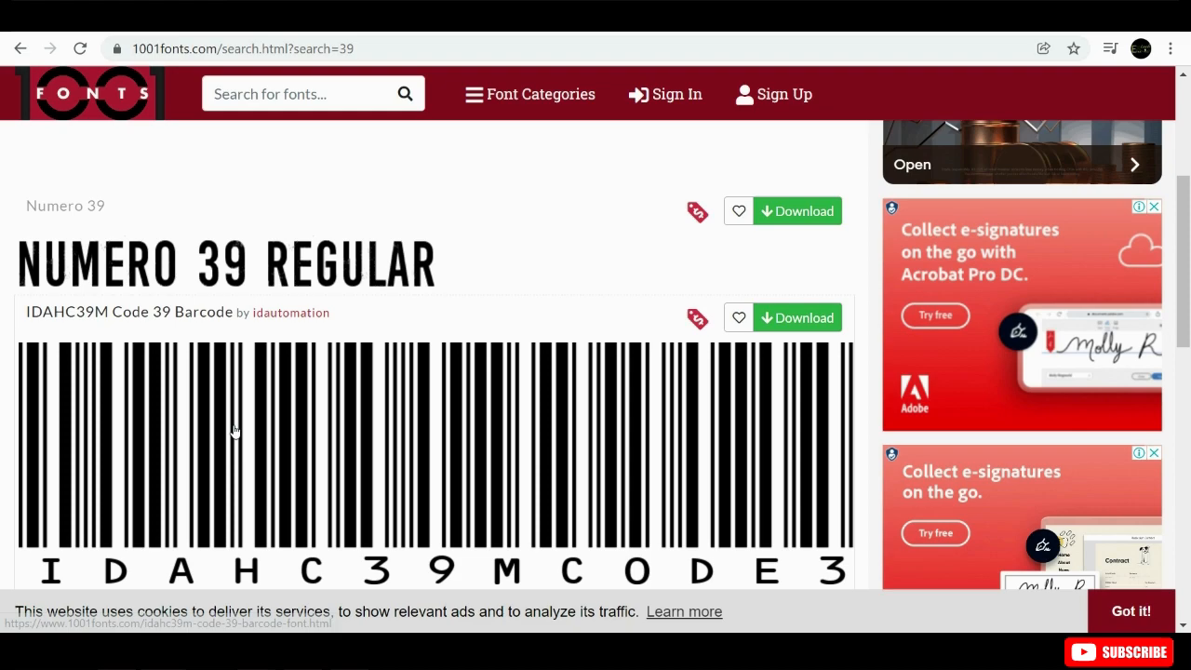
left_click(796, 316)
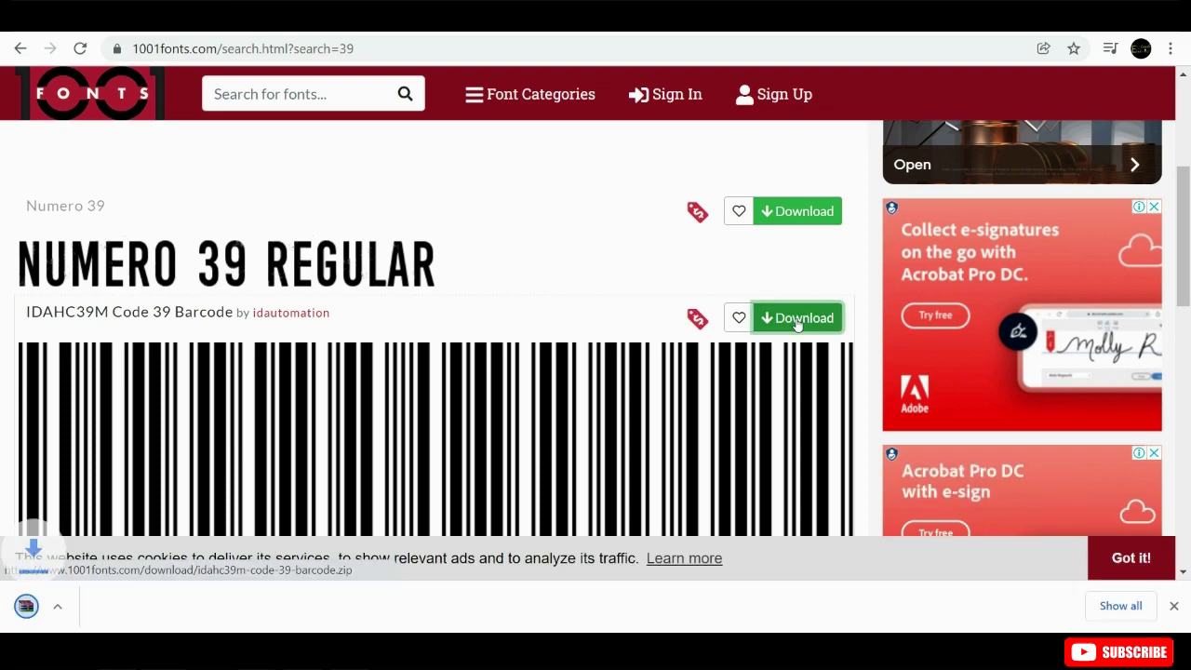
left_click(197, 607)
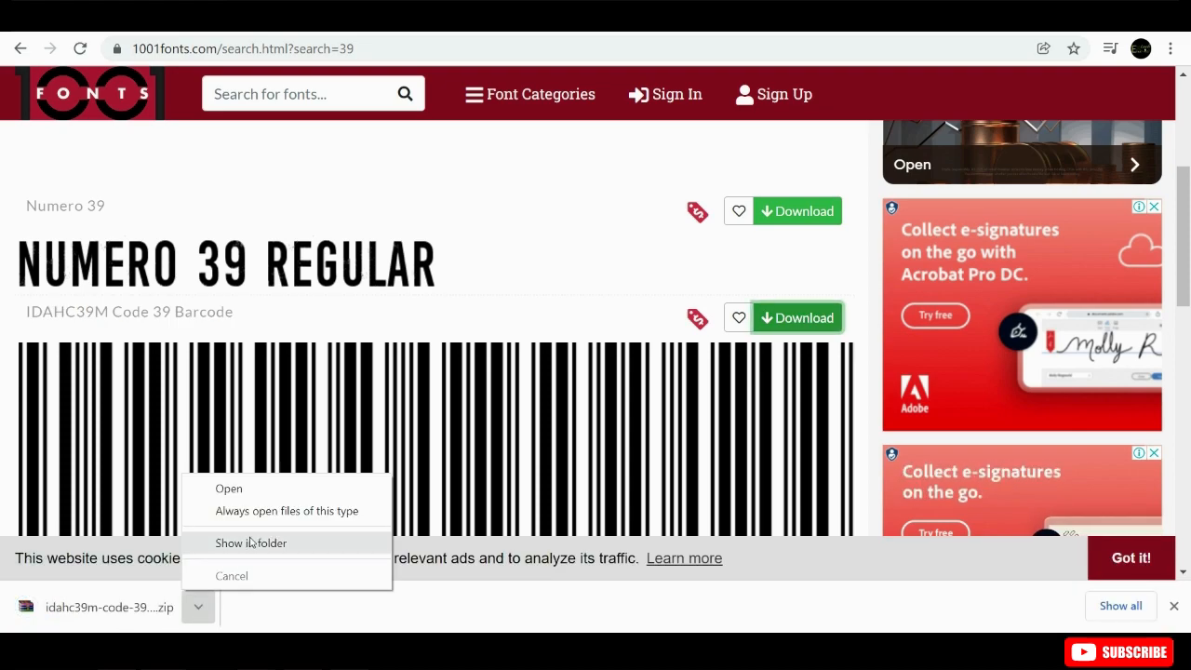
left_click(229, 487)
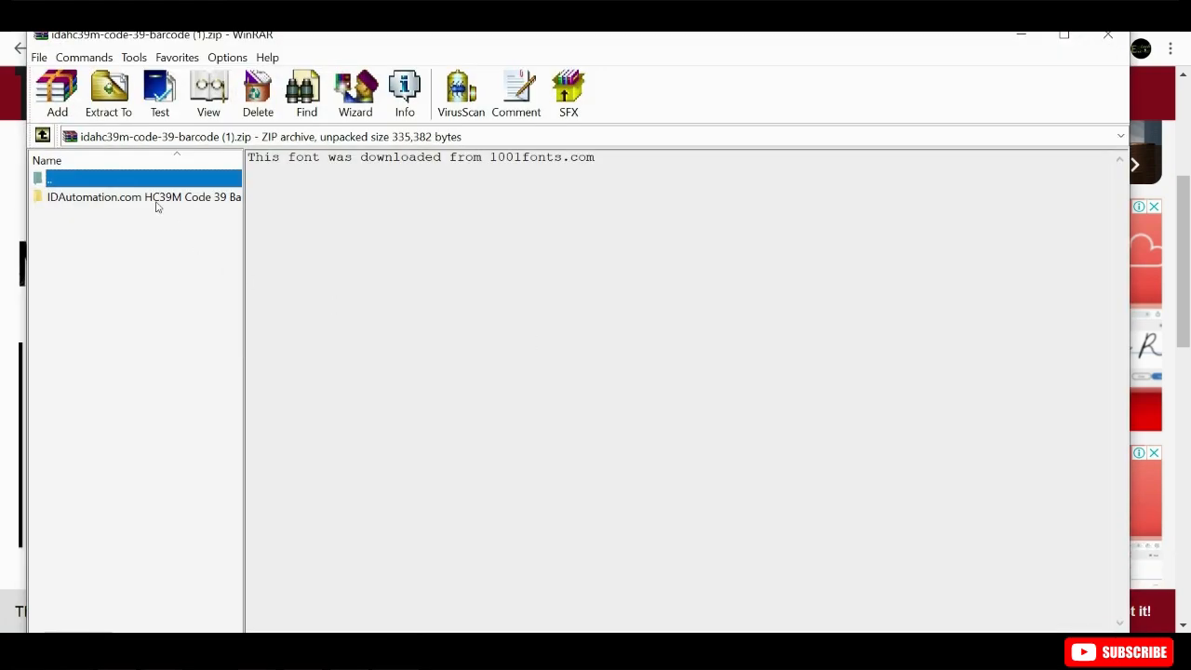
Step: Install the IDAHC39M barcode font from the archive, answering the replace prompt
double_click(143, 197)
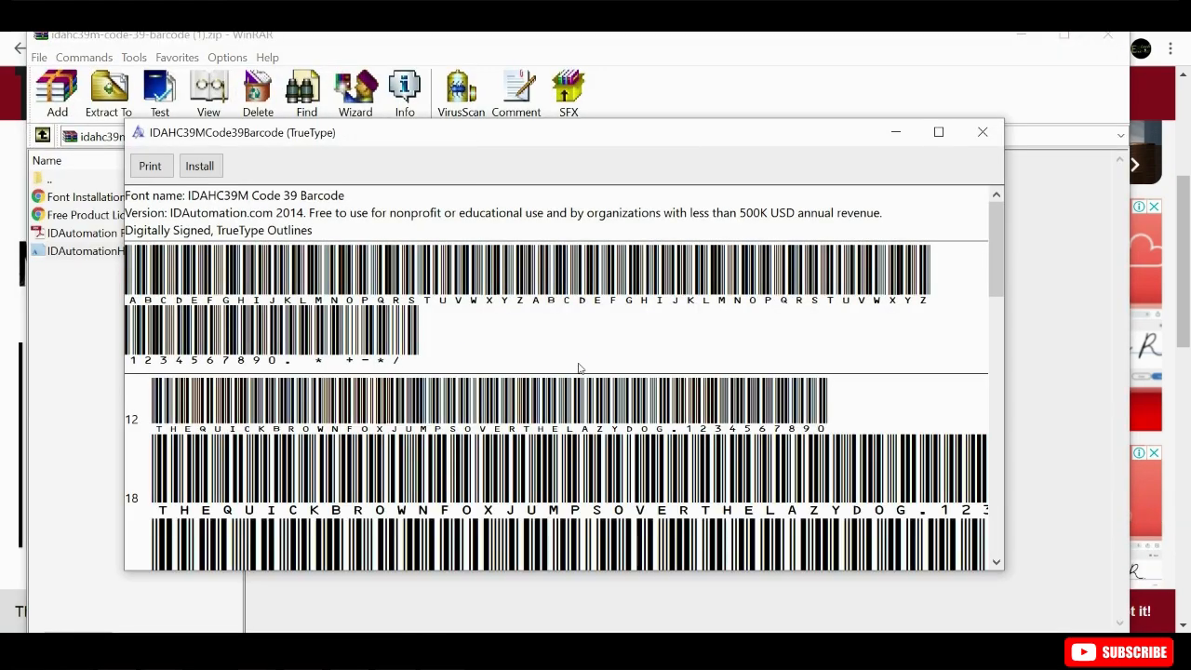
left_click(199, 165)
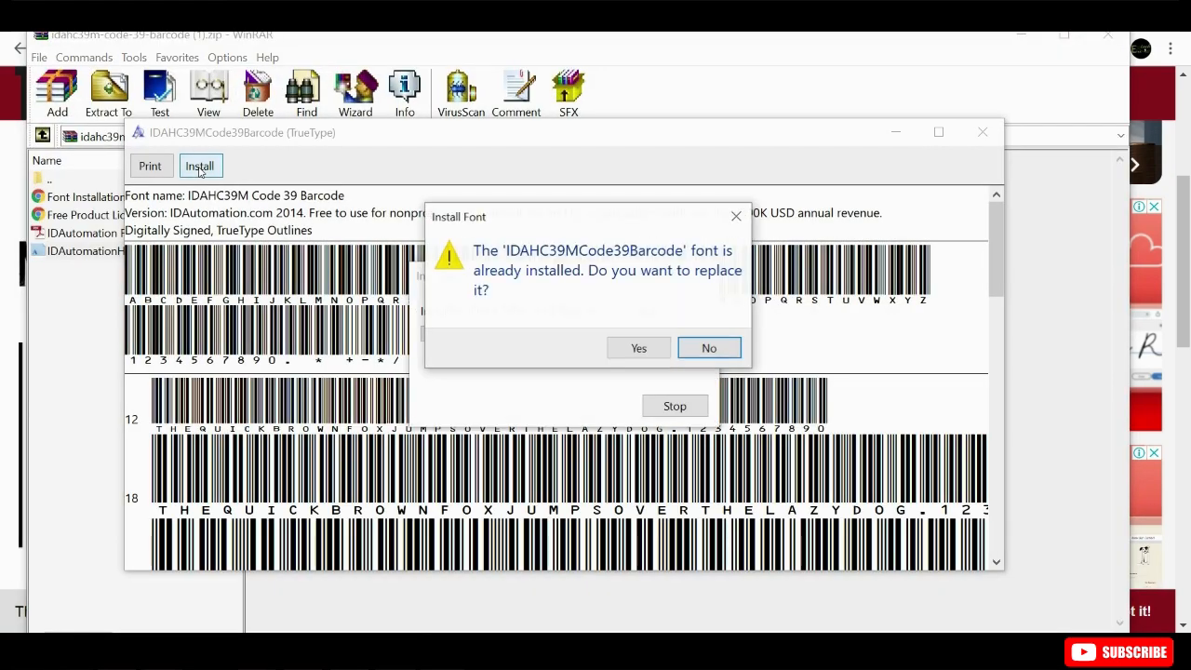
left_click(639, 348)
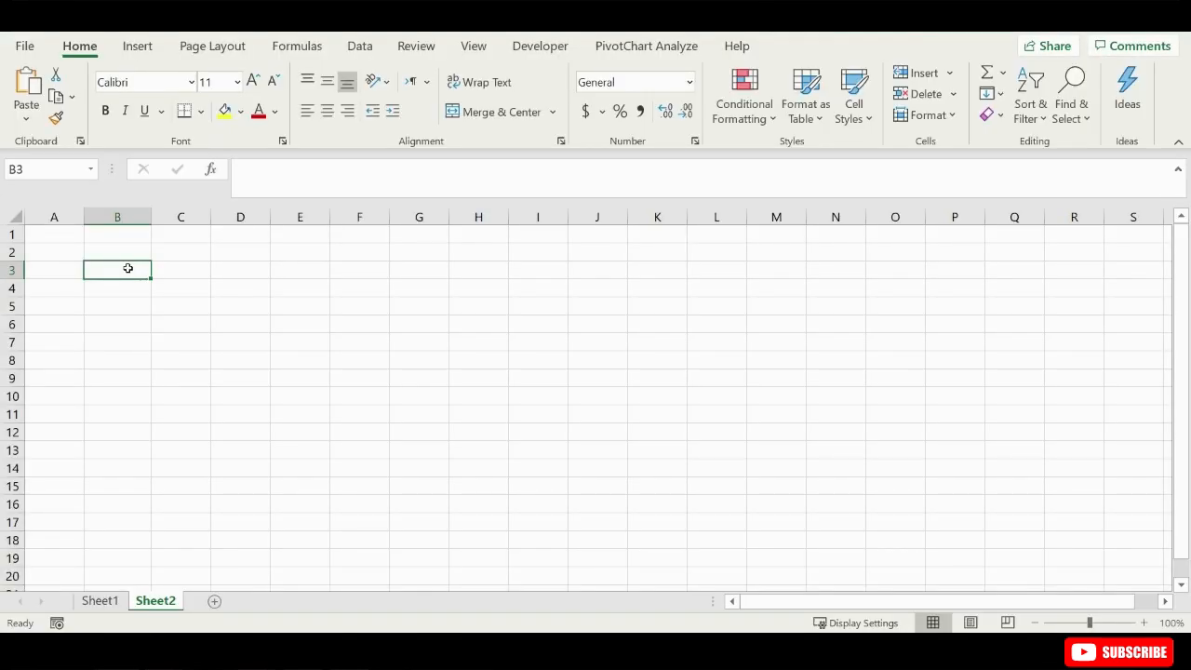
Step: Enter 124563789 in B3 and GHT12KJH in B4 on Sheet2
type("124563789")
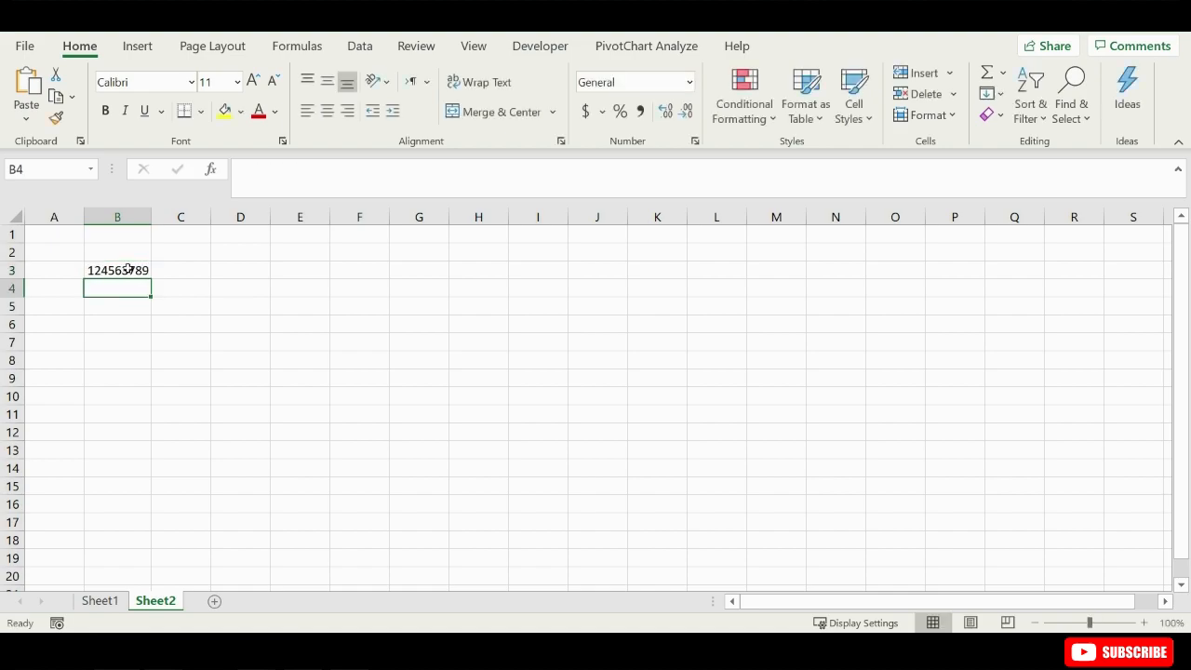
type("GH")
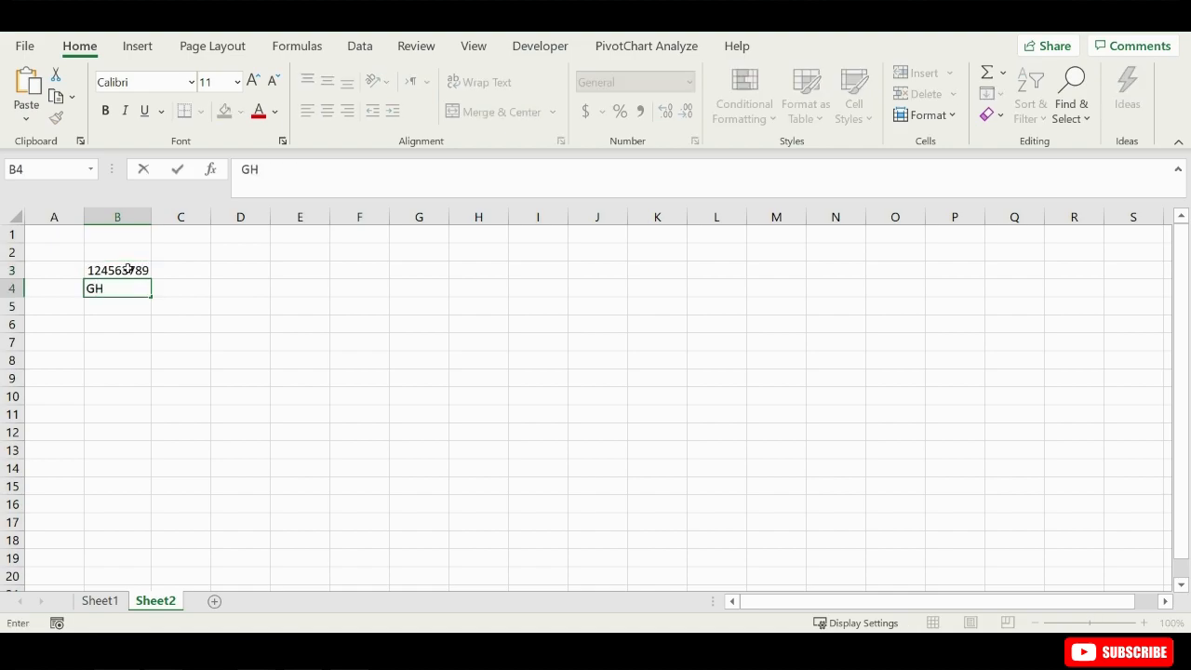
type("T12KJH")
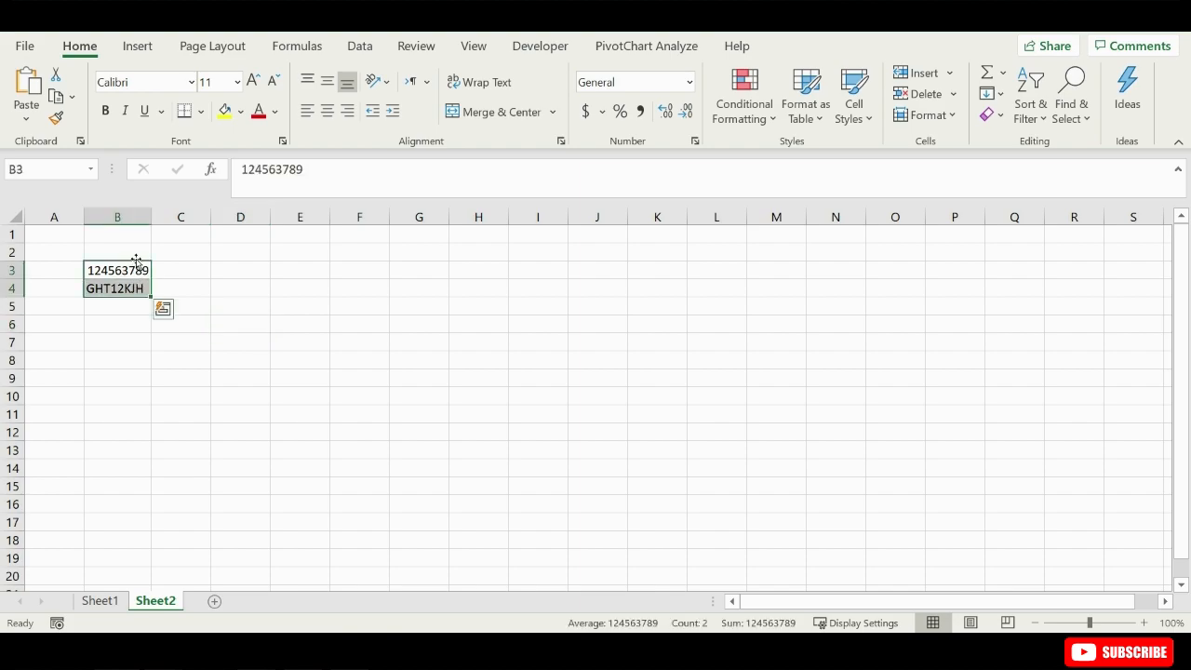
Step: Format column B as Text via Format Cells, keeping 124563789 and GHT12KJH
right_click(115, 216)
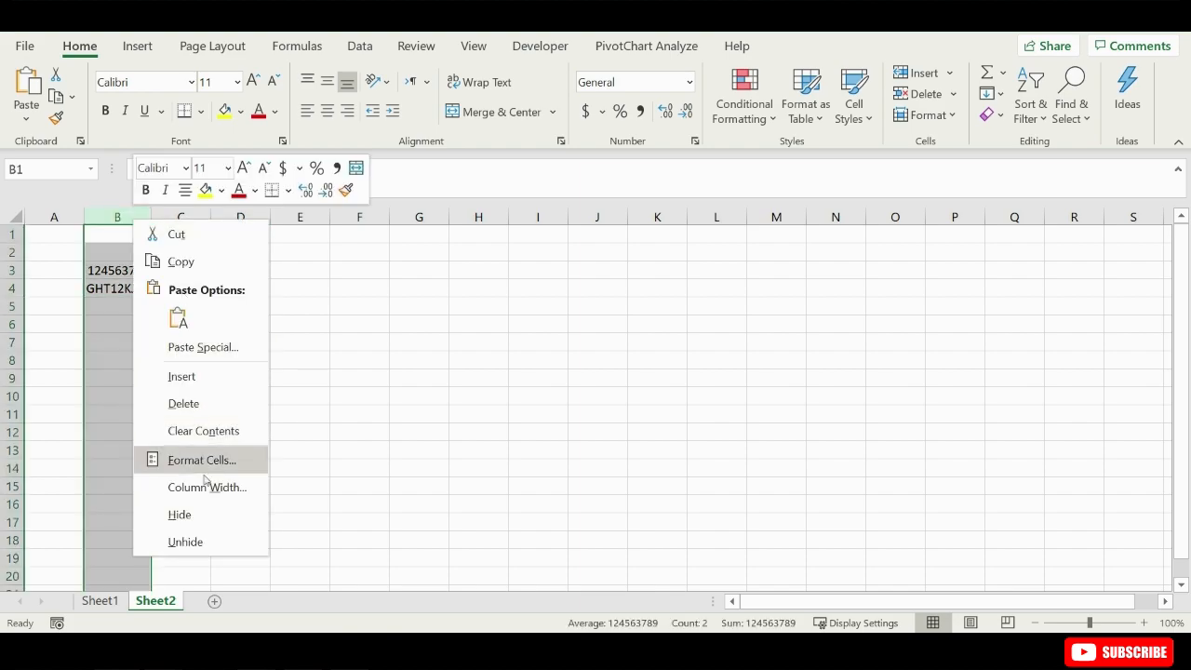
left_click(200, 459)
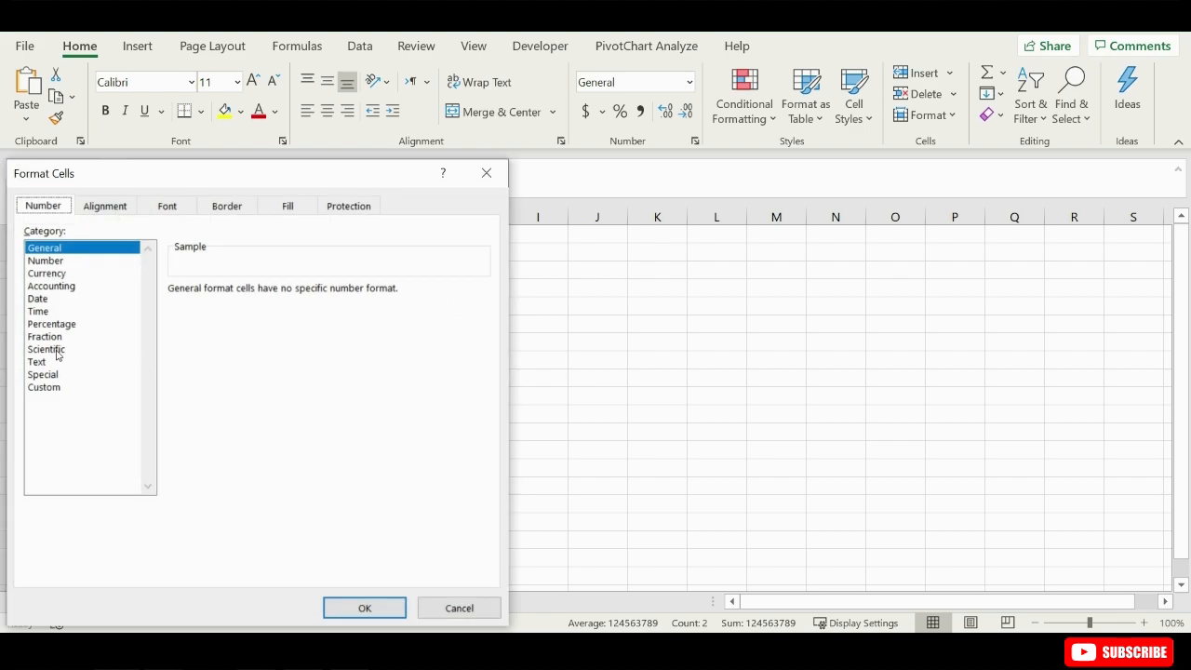
left_click(364, 607)
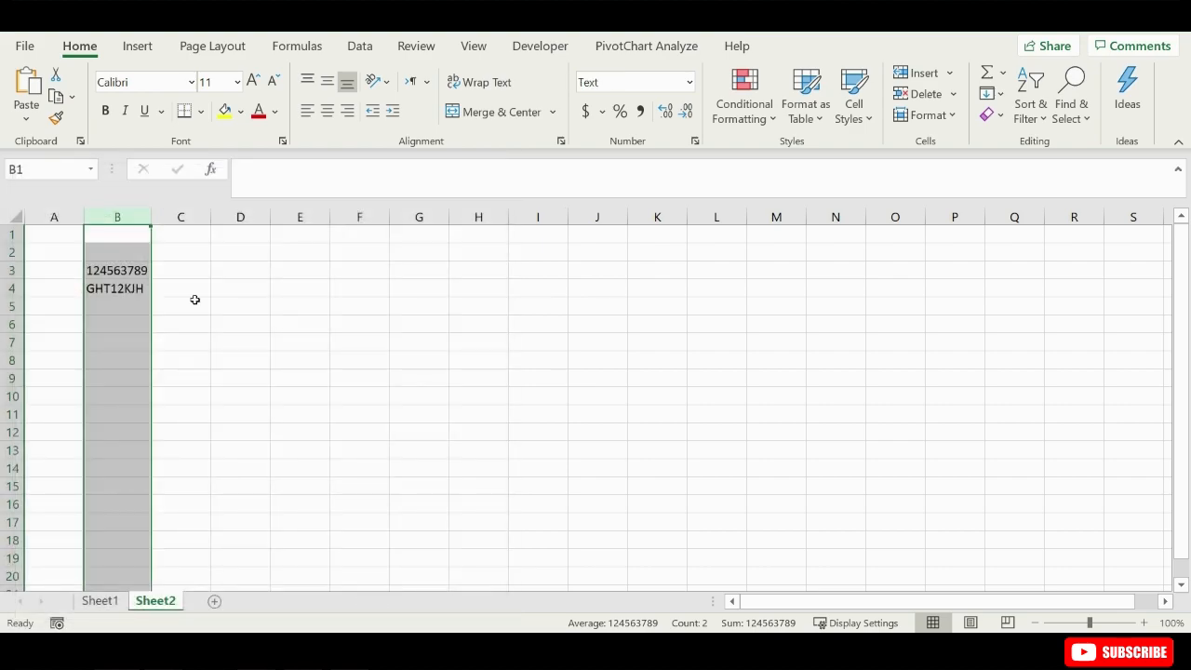
left_click(181, 216)
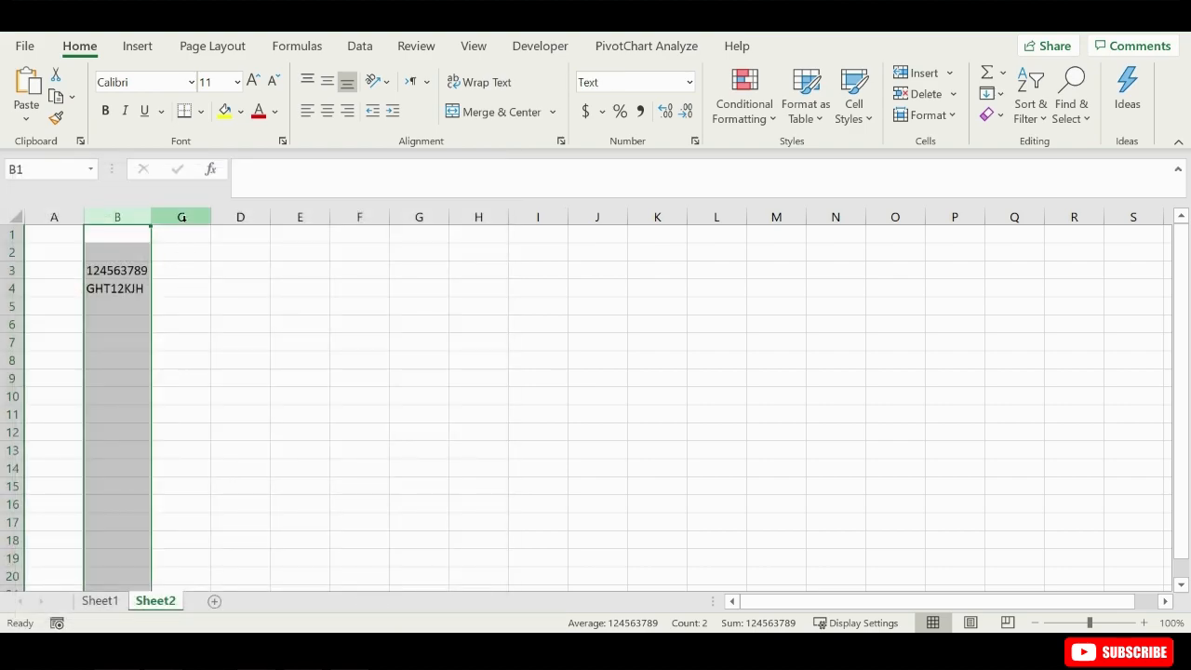
Step: Enter ="("&B3&")" in C3 and fill down so C3:C4 show (124563789) and (GHT12KJH)
type("=")
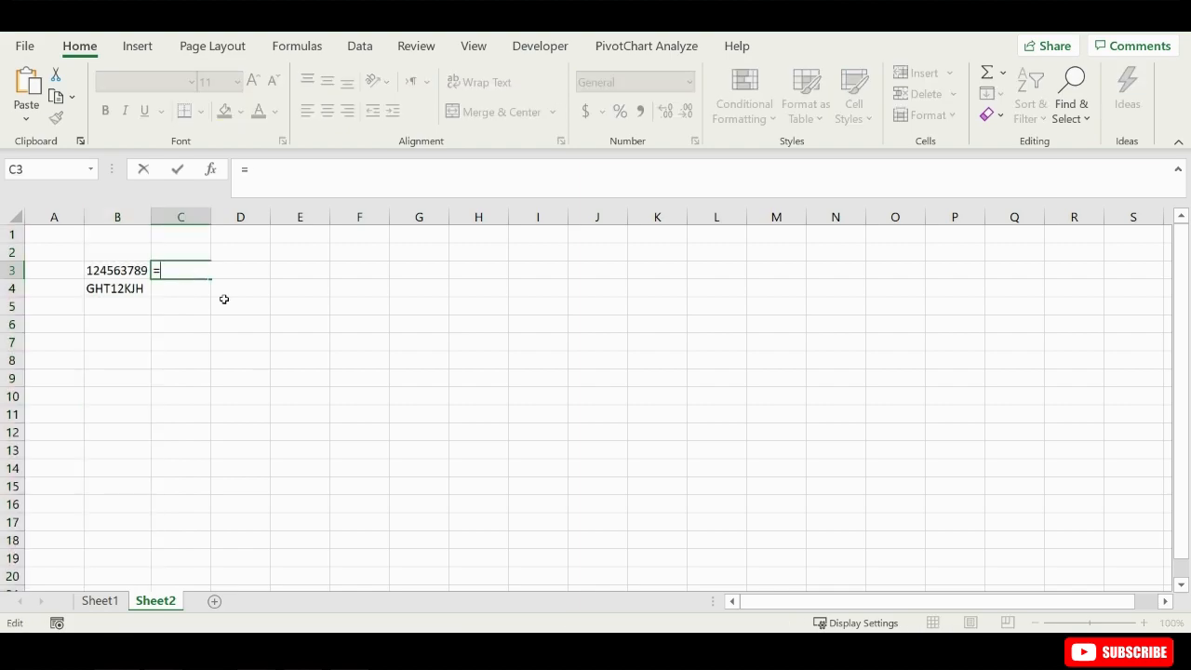
type("\"(")
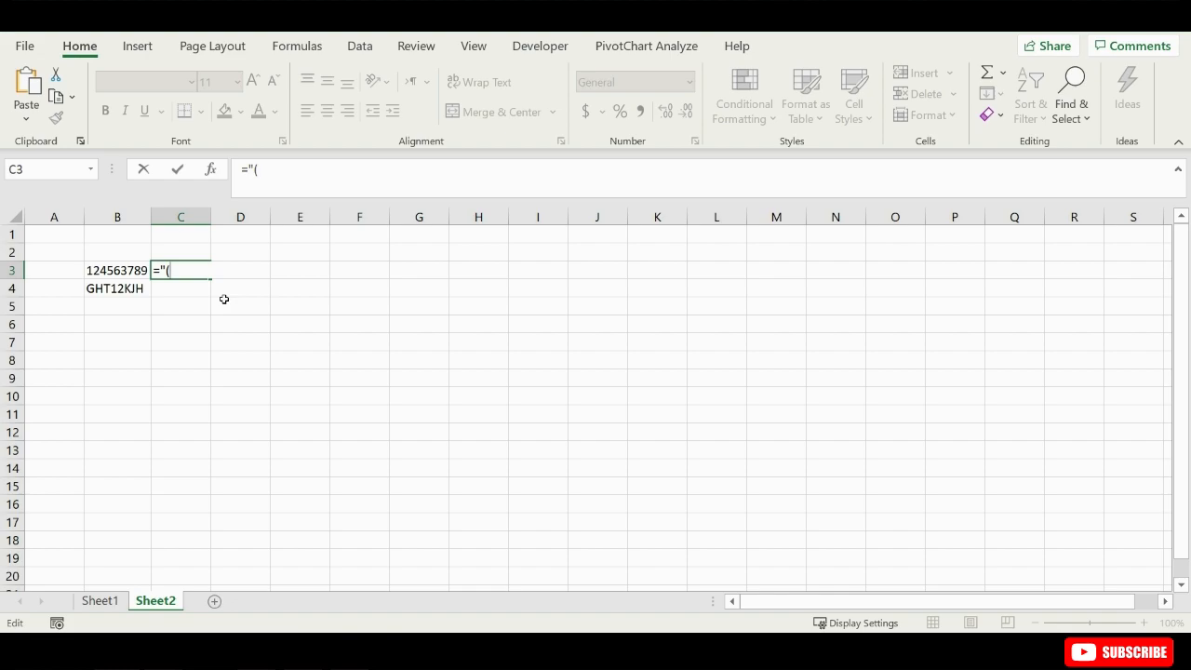
type("\"")
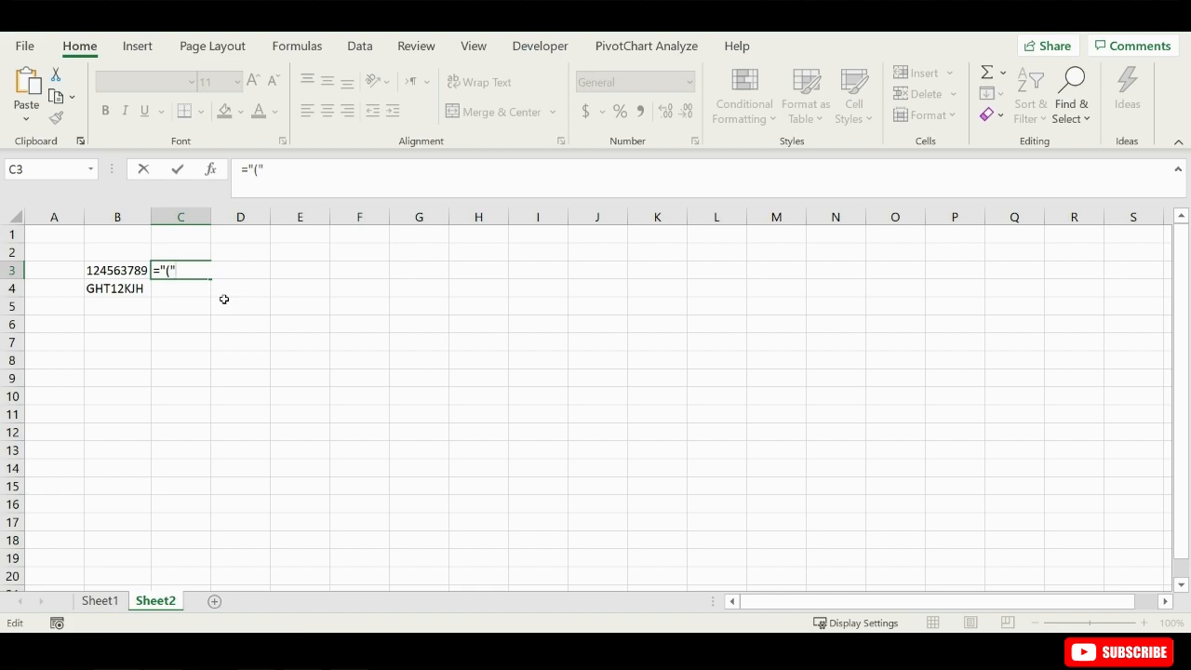
left_click(115, 270)
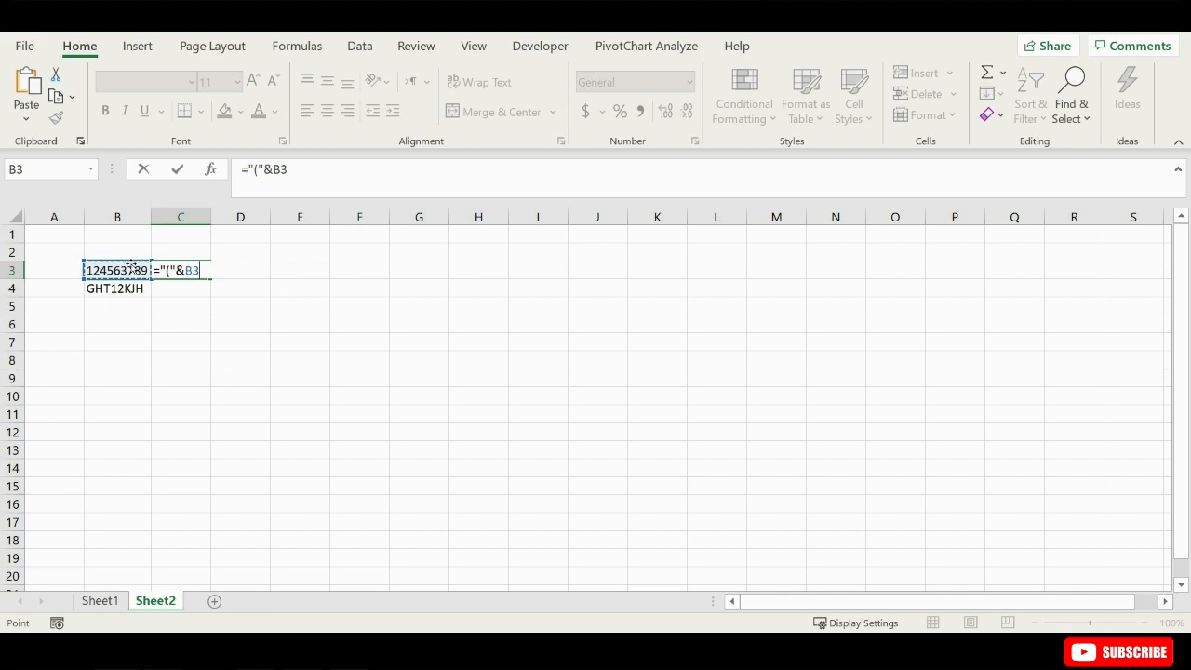
type("&")
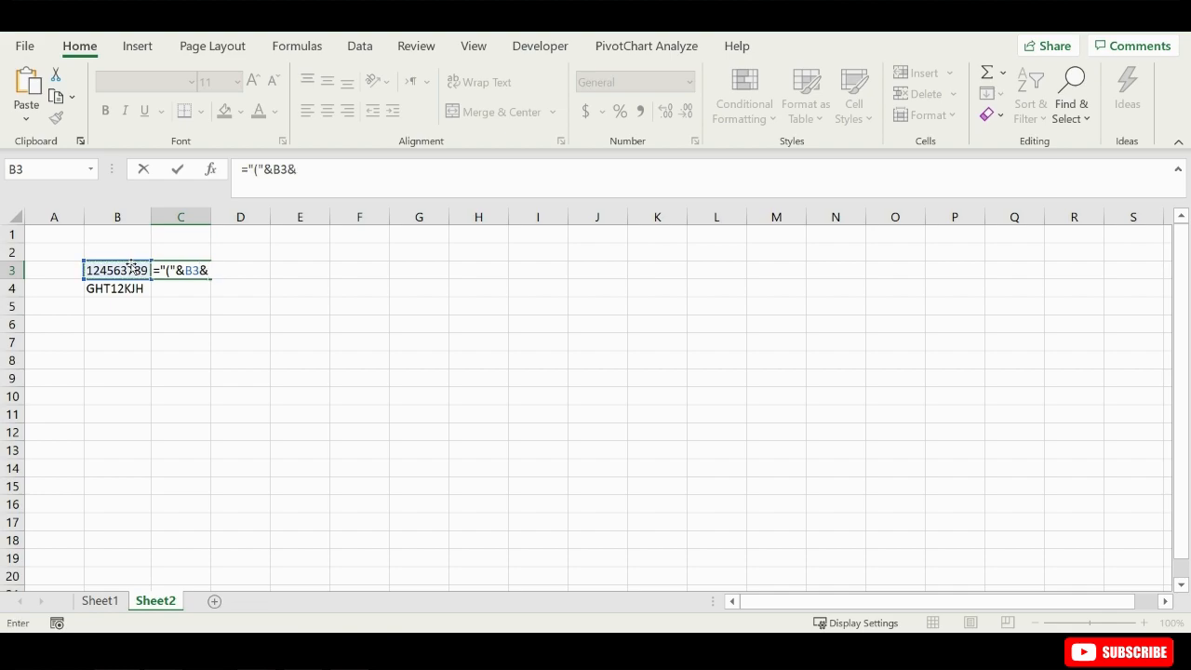
type("\")\"")
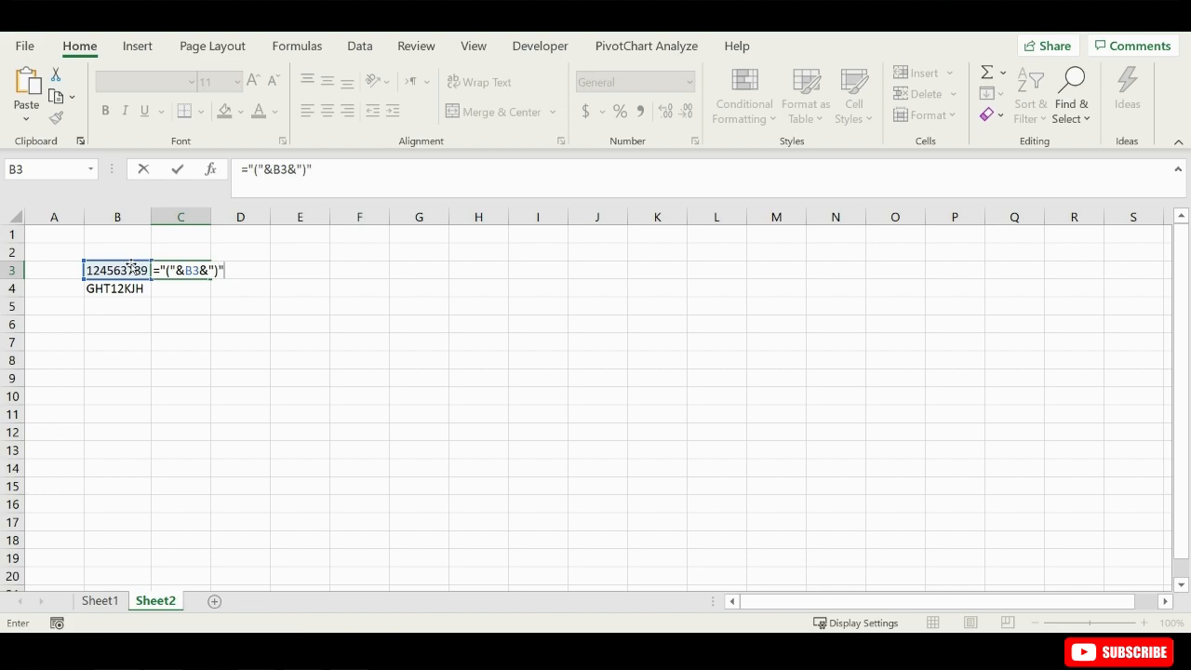
key("Enter")
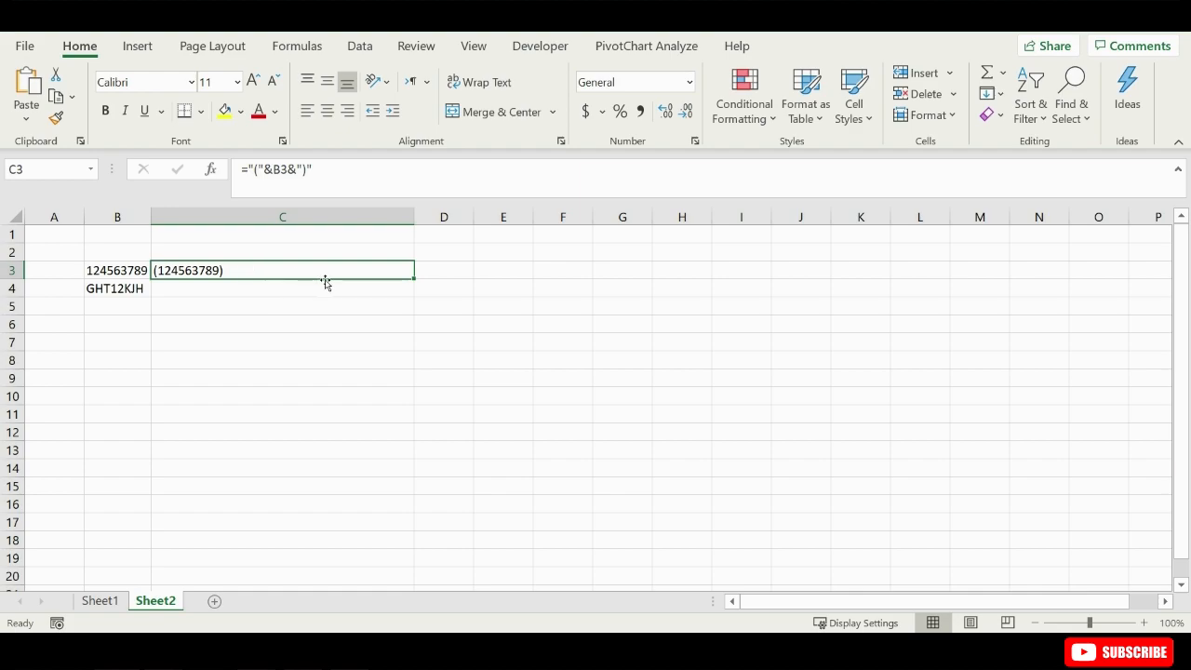
left_click_drag(413, 278, 413, 288)
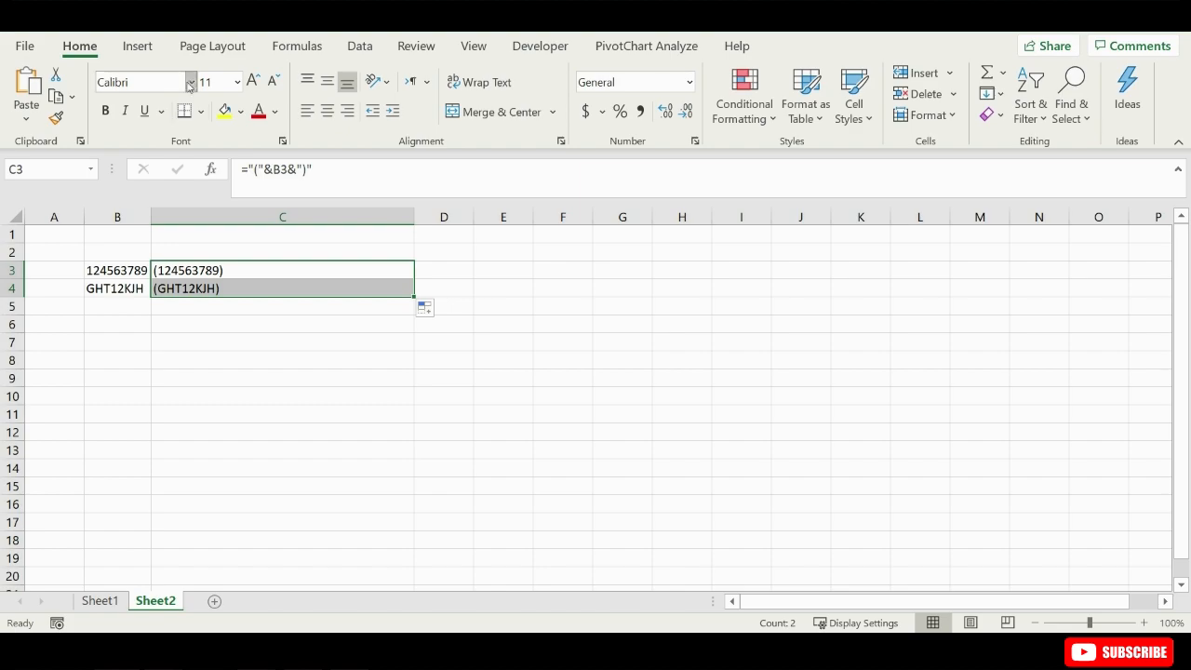
Step: Render C3:C4 as Code 39 barcodes in IDAHC39M size 14, centred in taller rows
left_click(190, 82)
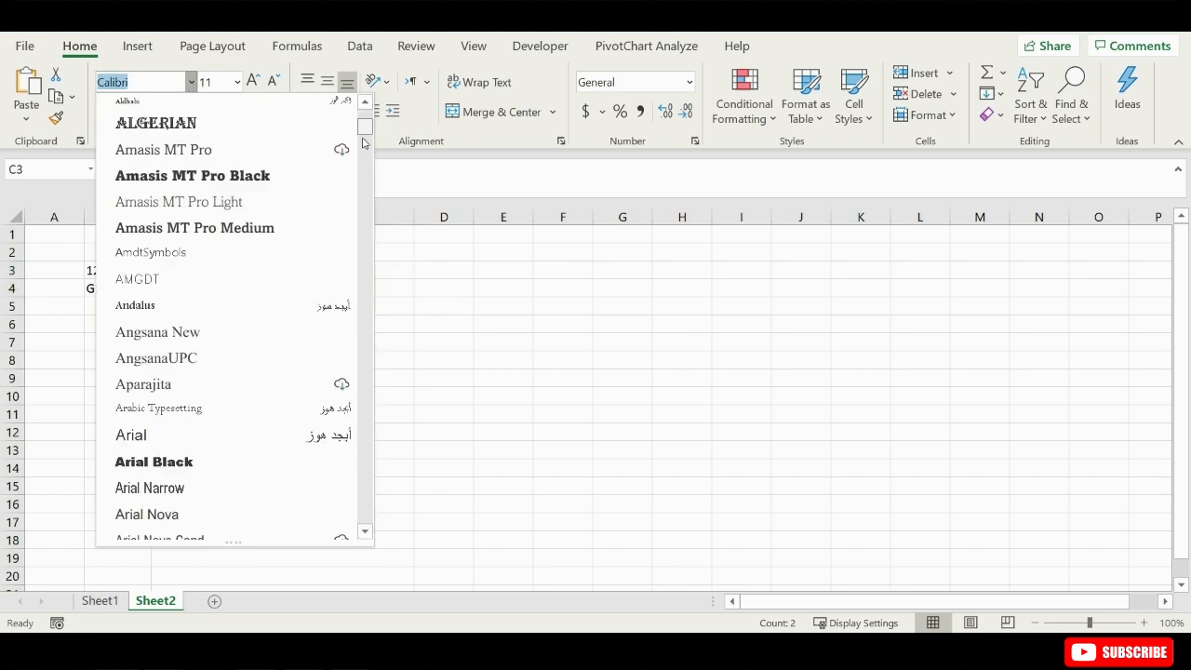
scroll("down", 3)
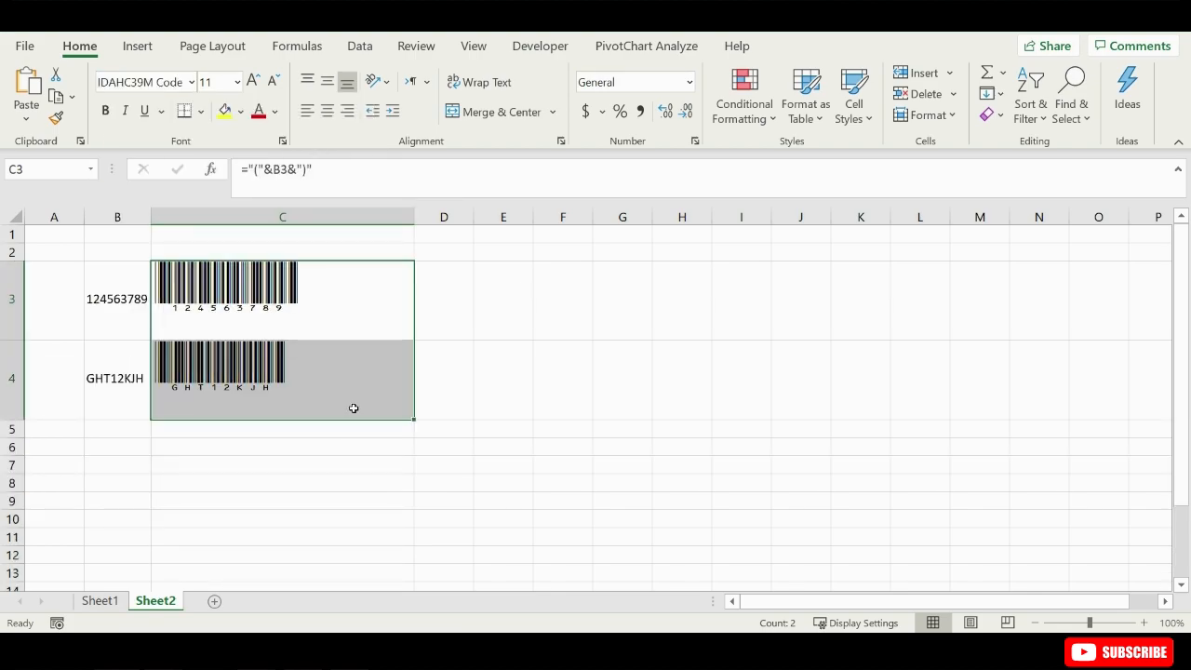
left_click(283, 378)
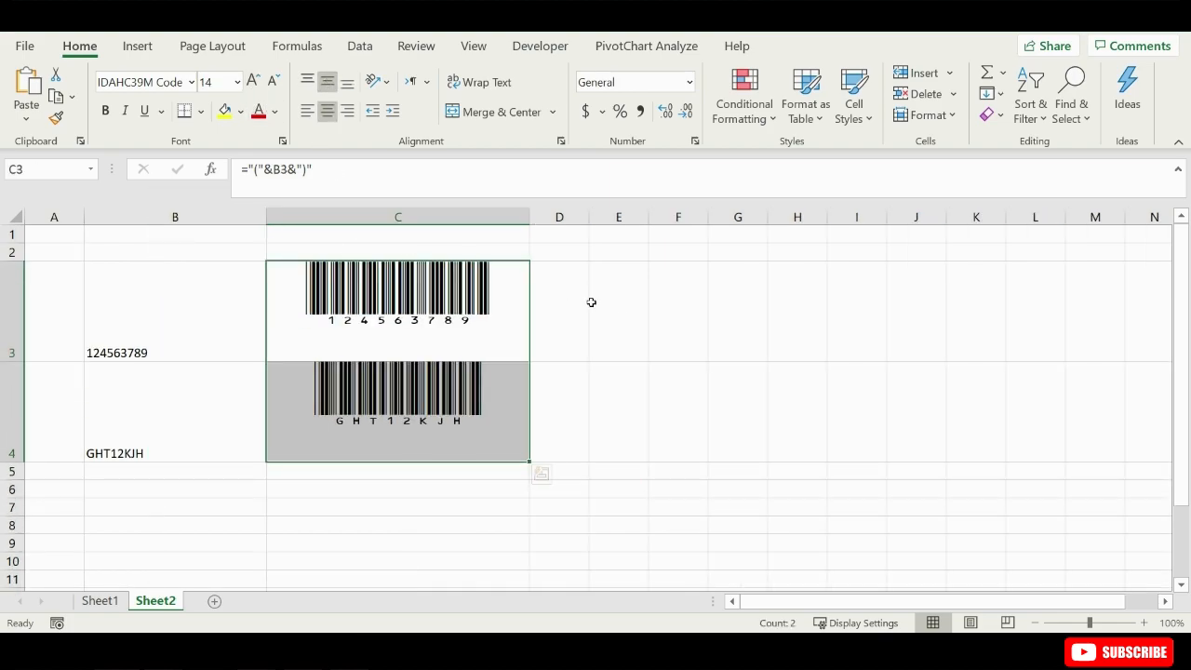
left_click(175, 353)
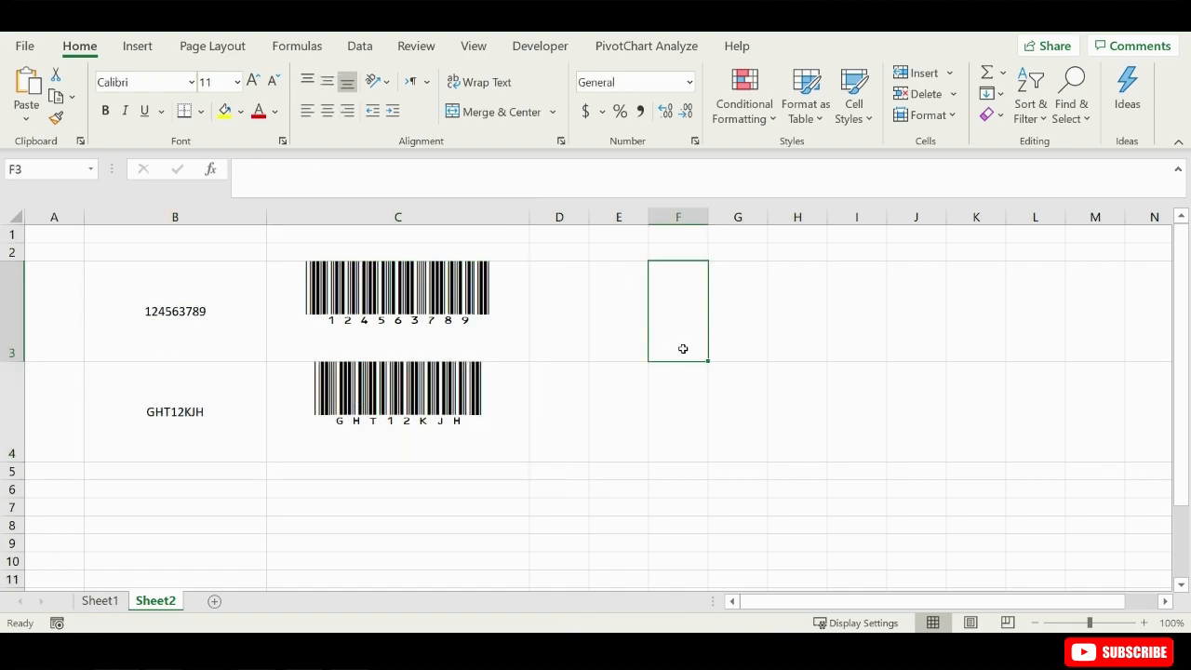
mouse_move(614, 443)
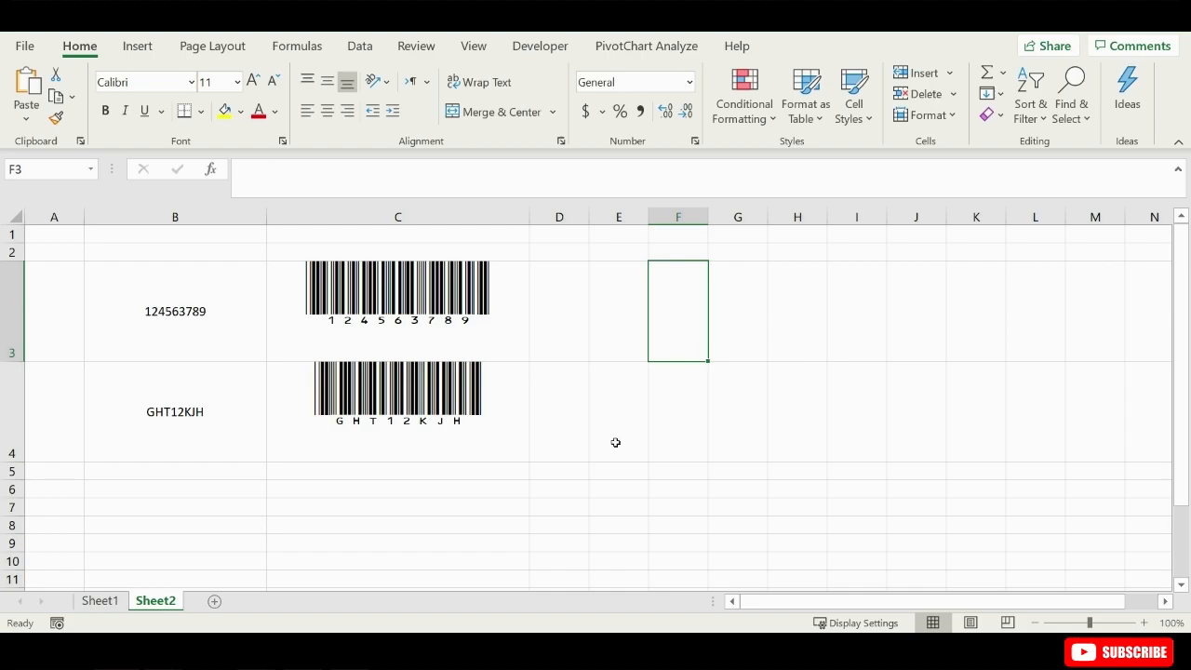